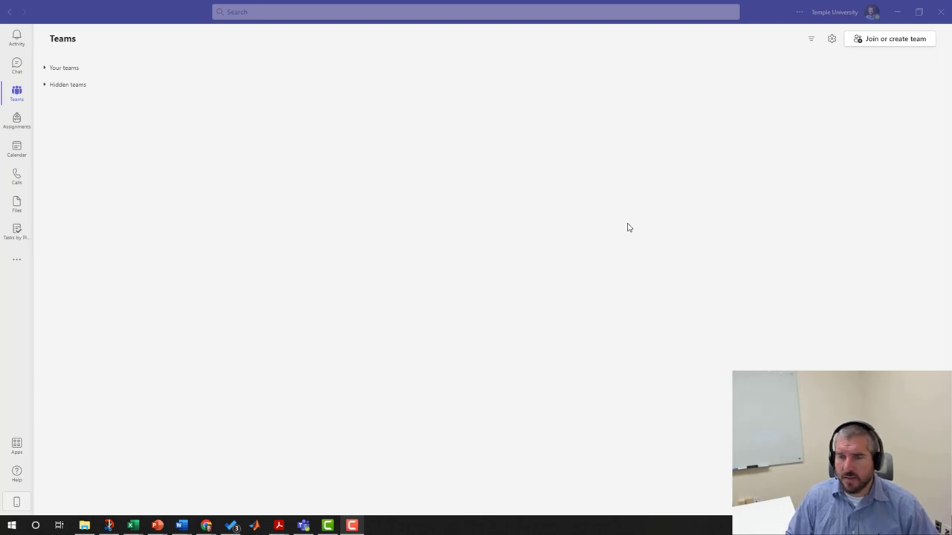
{"action": "mouse_move", "coordinate": [621, 222]}
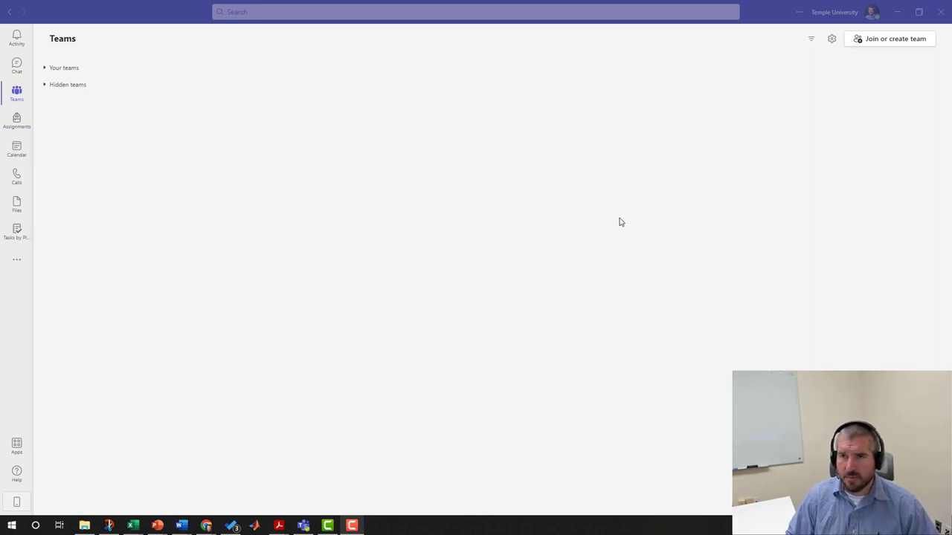
{"action": "mouse_move", "coordinate": [790, 96]}
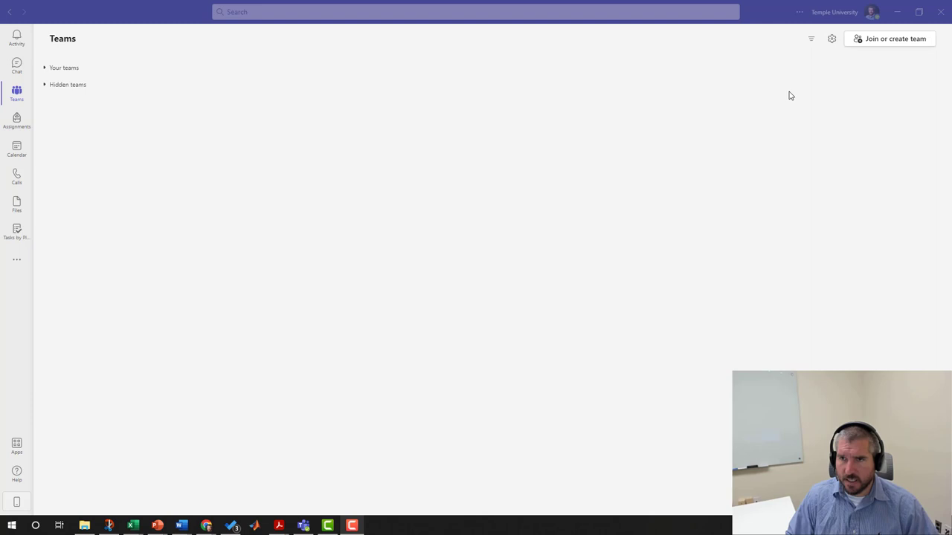
{"action": "mouse_move", "coordinate": [646, 95]}
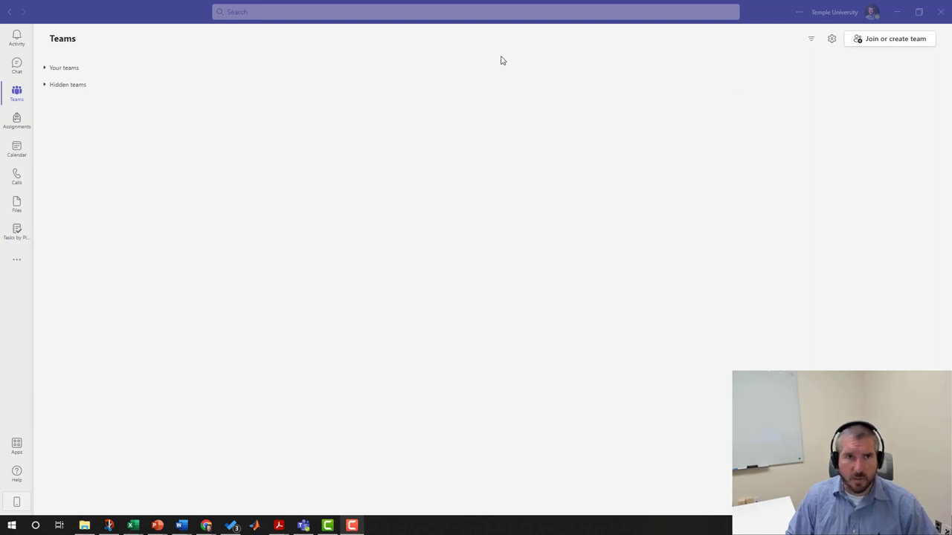
{"action": "mouse_move", "coordinate": [538, 117]}
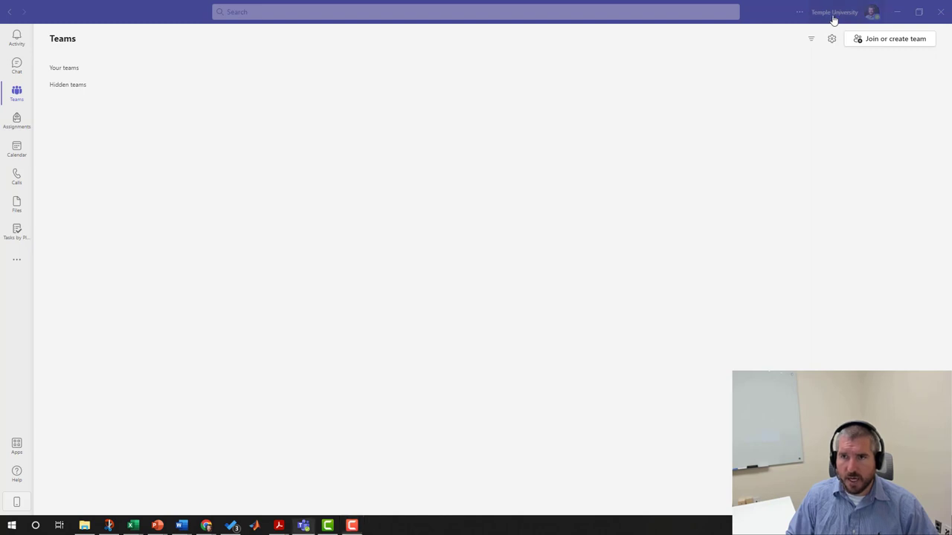
Glance at the account menu, then start a new Other-type team and focus its name field.
{"action": "left_click", "coordinate": [871, 12]}
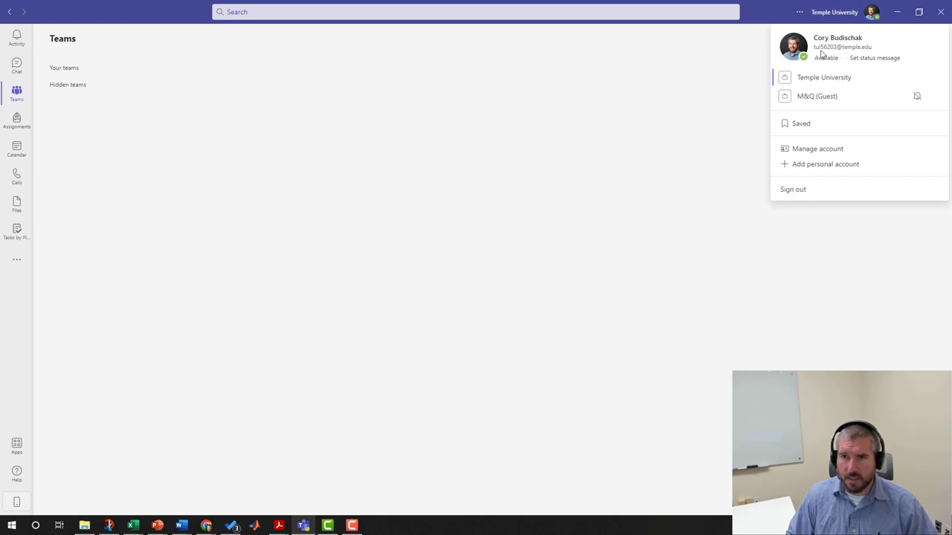
{"action": "mouse_move", "coordinate": [845, 51]}
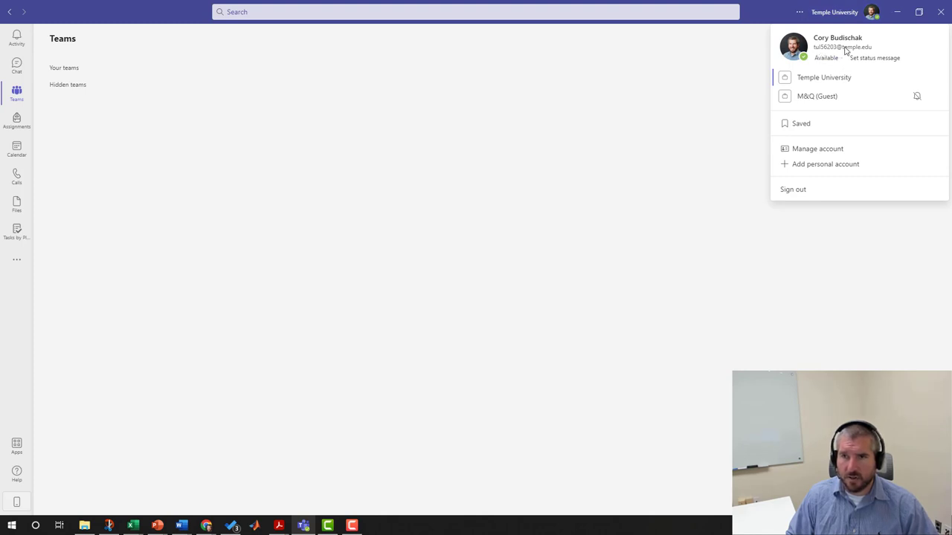
{"action": "left_click", "coordinate": [718, 171]}
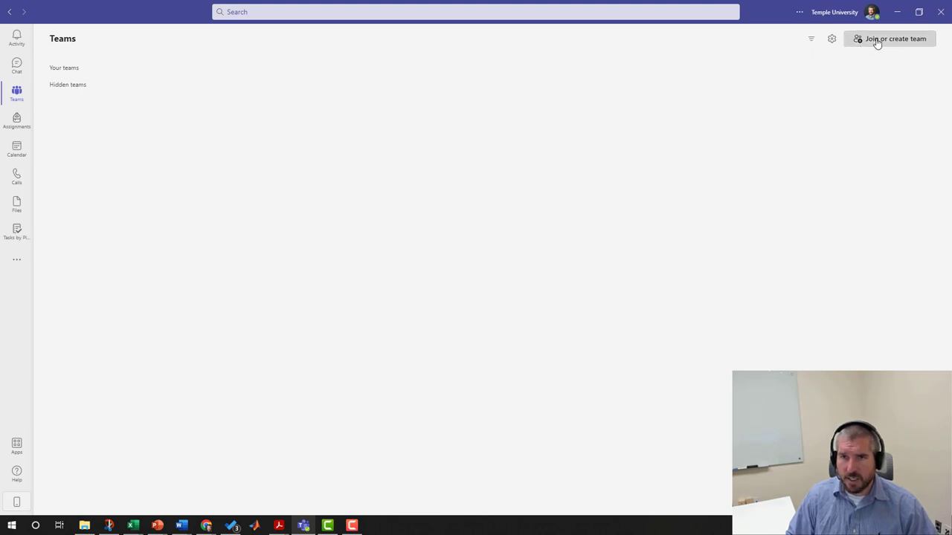
{"action": "left_click", "coordinate": [890, 38]}
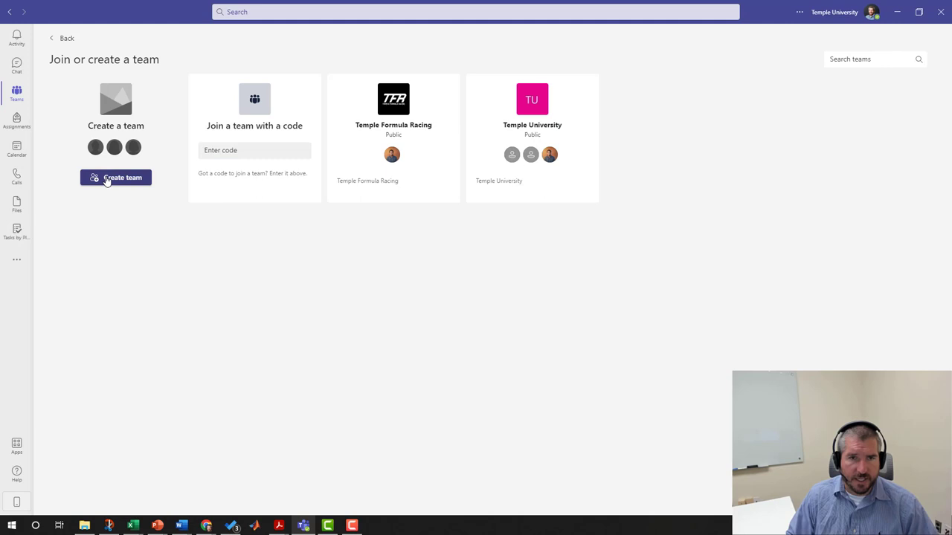
{"action": "left_click", "coordinate": [115, 177]}
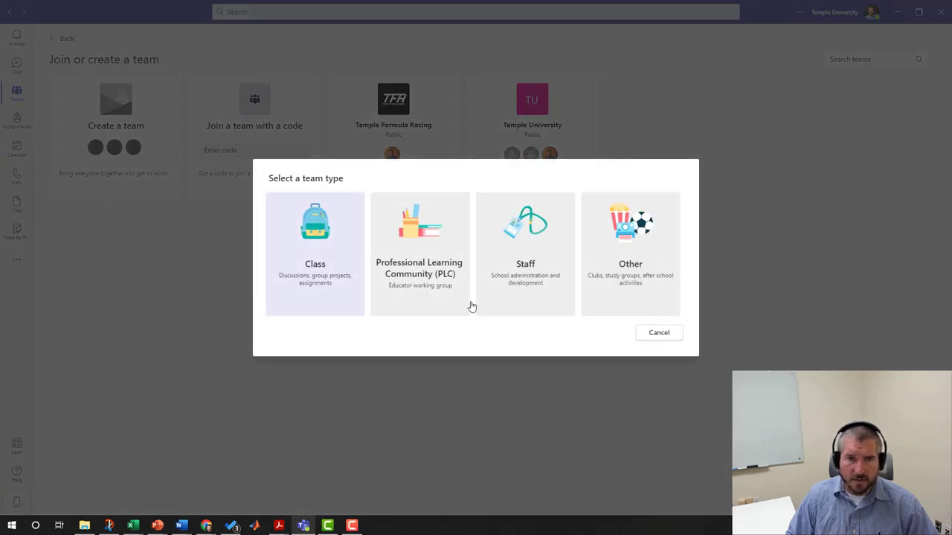
{"action": "mouse_move", "coordinate": [575, 341]}
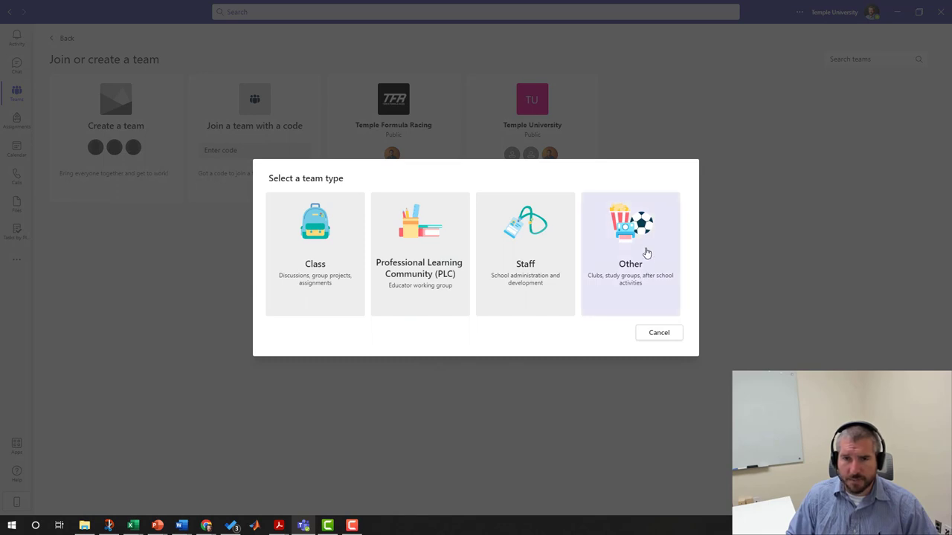
{"action": "left_click", "coordinate": [658, 333]}
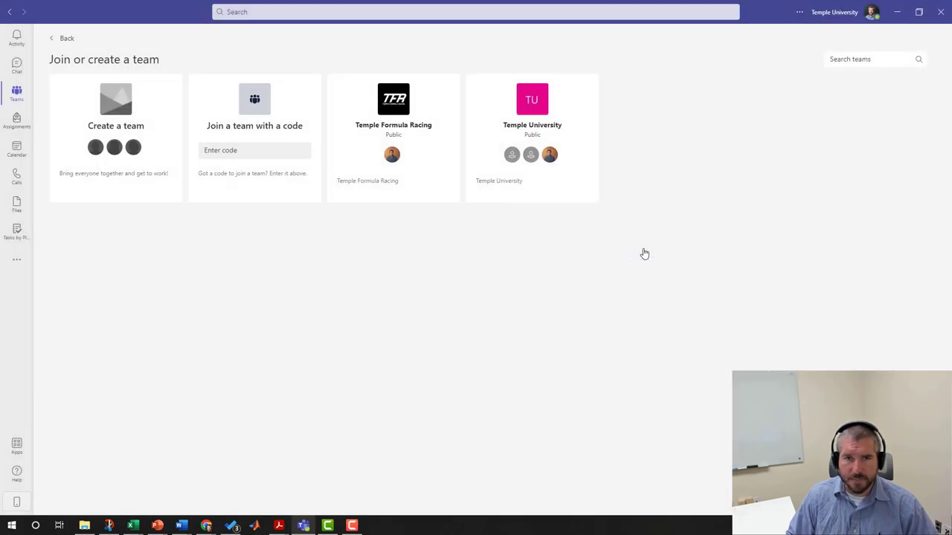
{"action": "left_click", "coordinate": [116, 111]}
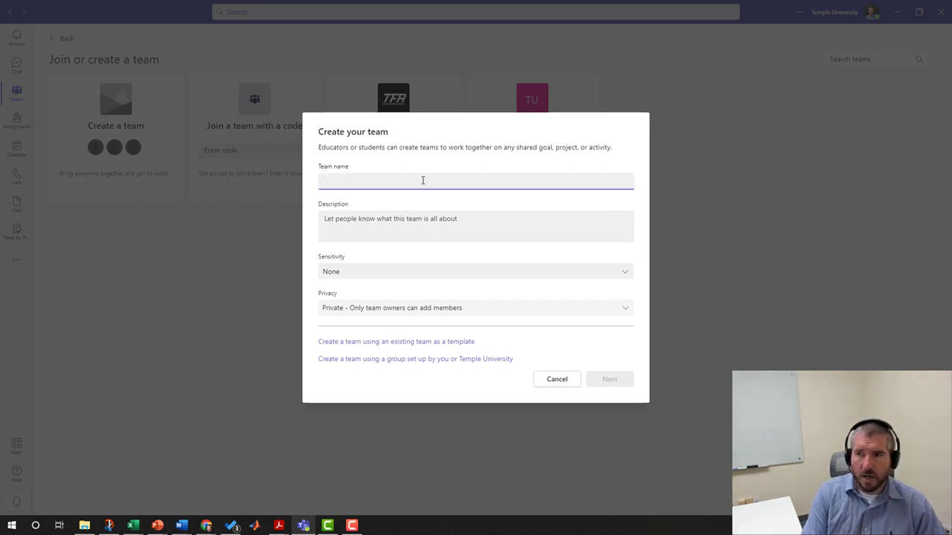
Name the team 'Intro Fall 2022 Group ##' and continue to the add-members step.
{"action": "type", "text": "Intro Fall 2022 Group ##"}
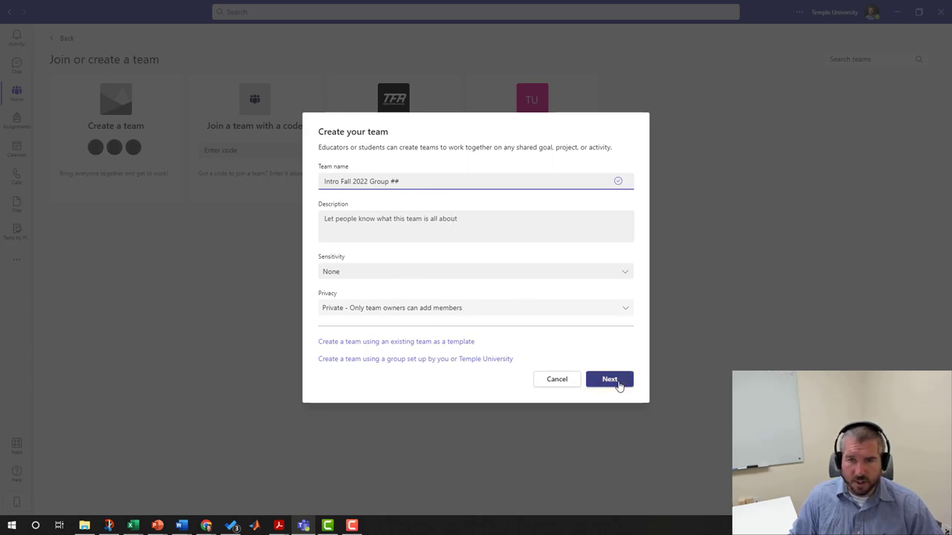
{"action": "left_click", "coordinate": [609, 379]}
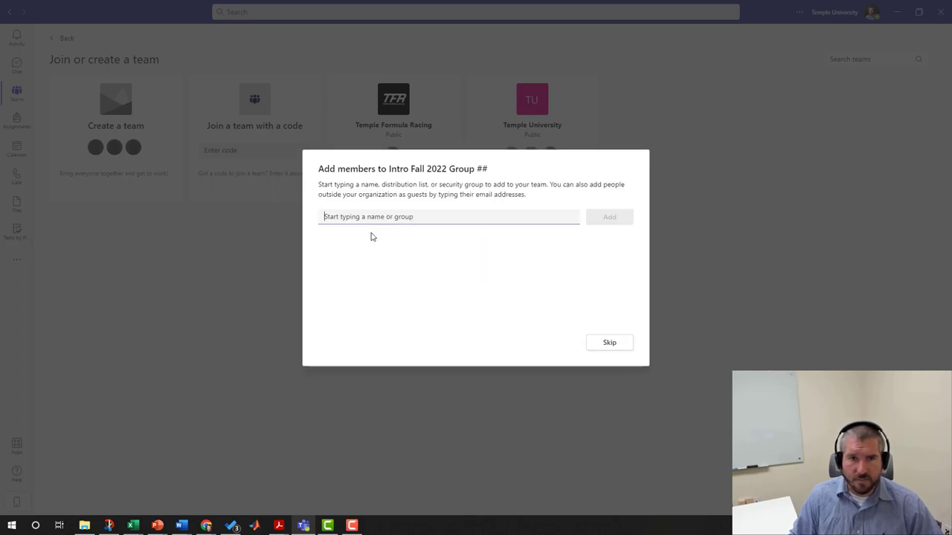
{"action": "mouse_move", "coordinate": [412, 269]}
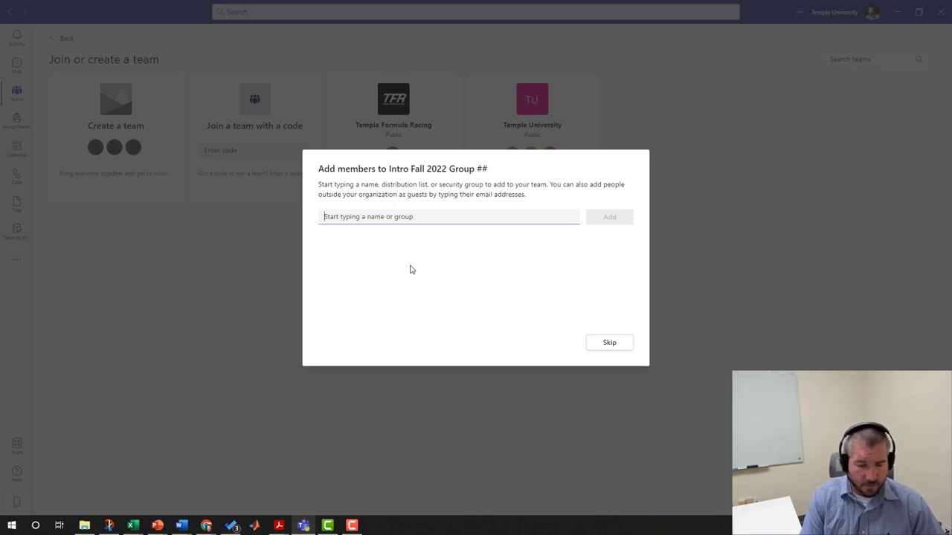
{"action": "type", "text": "eve"}
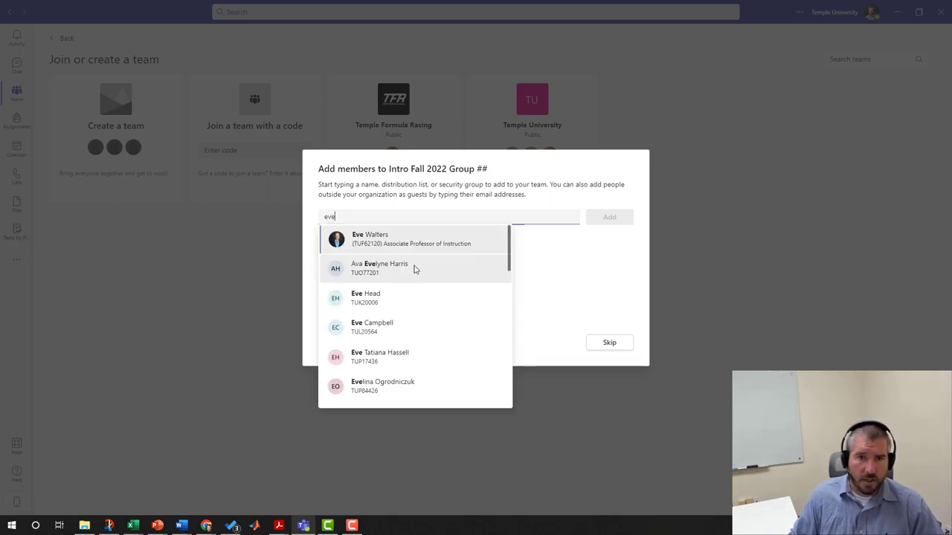
{"action": "left_click", "coordinate": [370, 239]}
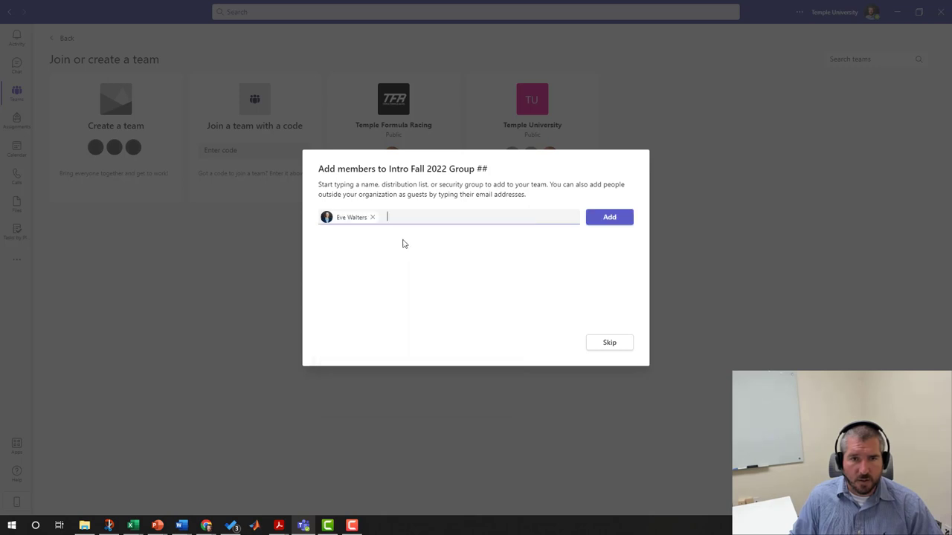
{"action": "type", "text": "peace"}
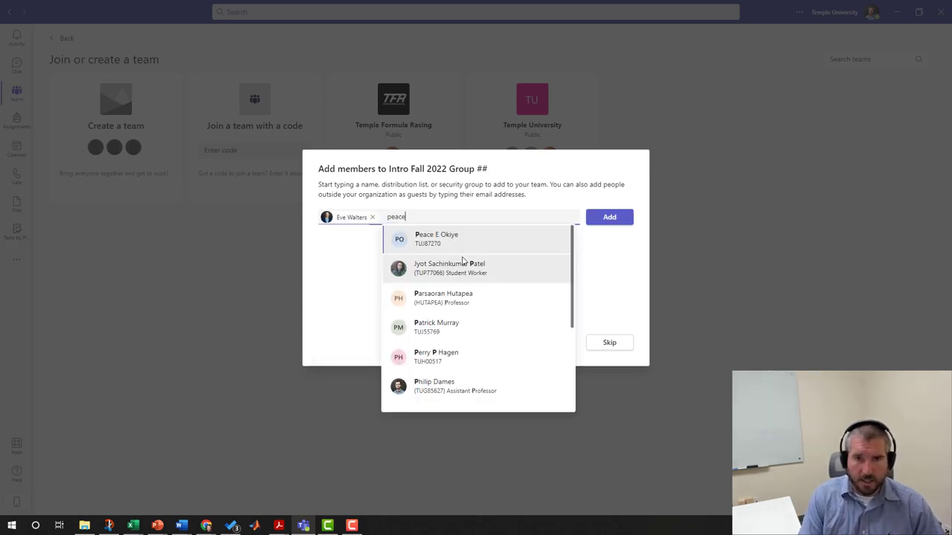
{"action": "left_click", "coordinate": [436, 239]}
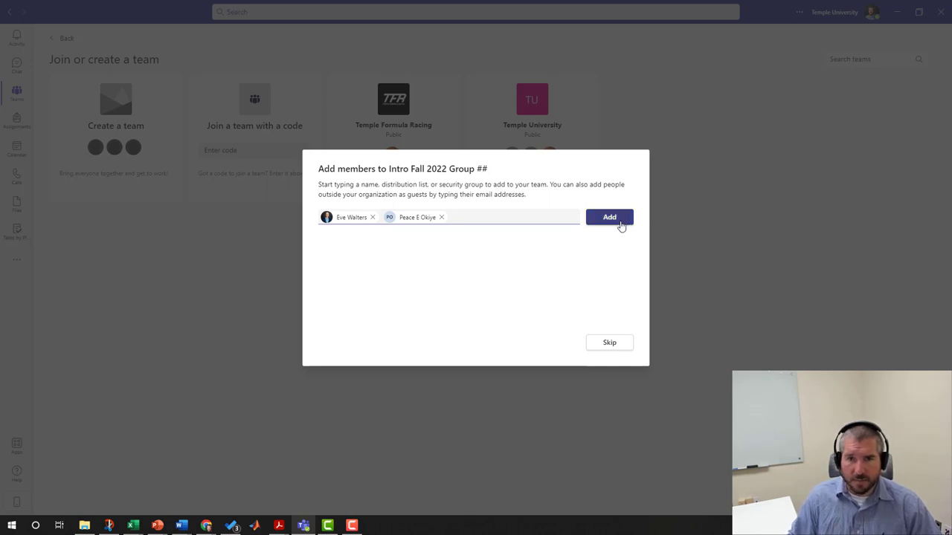
{"action": "left_click", "coordinate": [609, 216]}
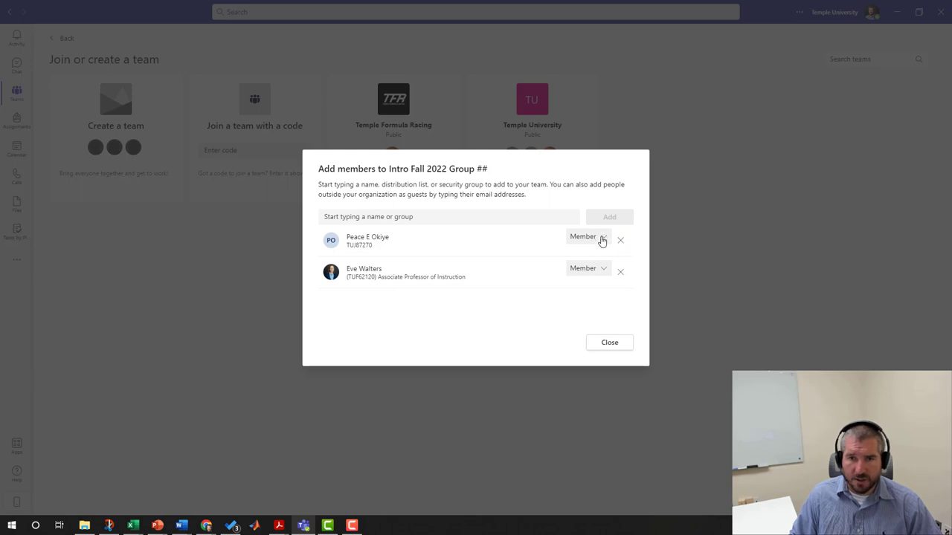
{"action": "left_click", "coordinate": [588, 237]}
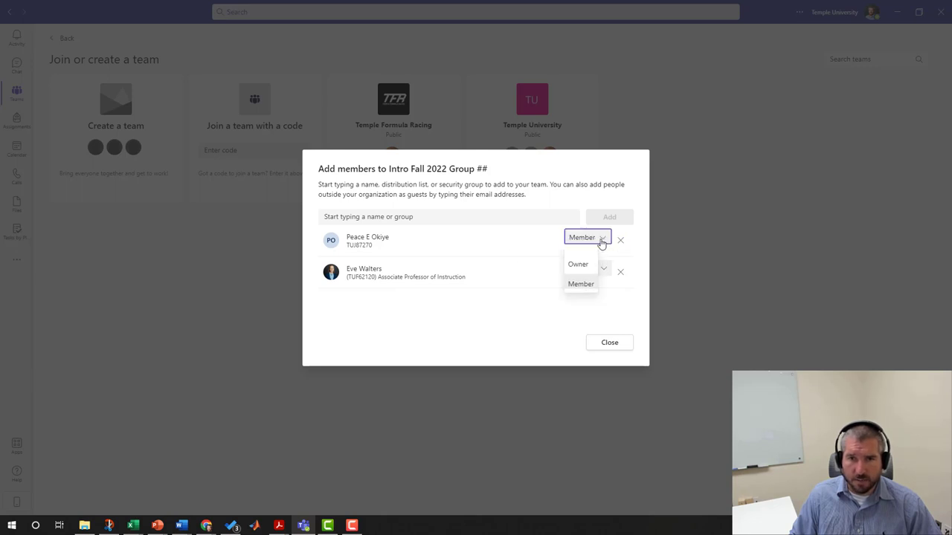
{"action": "left_click", "coordinate": [581, 283]}
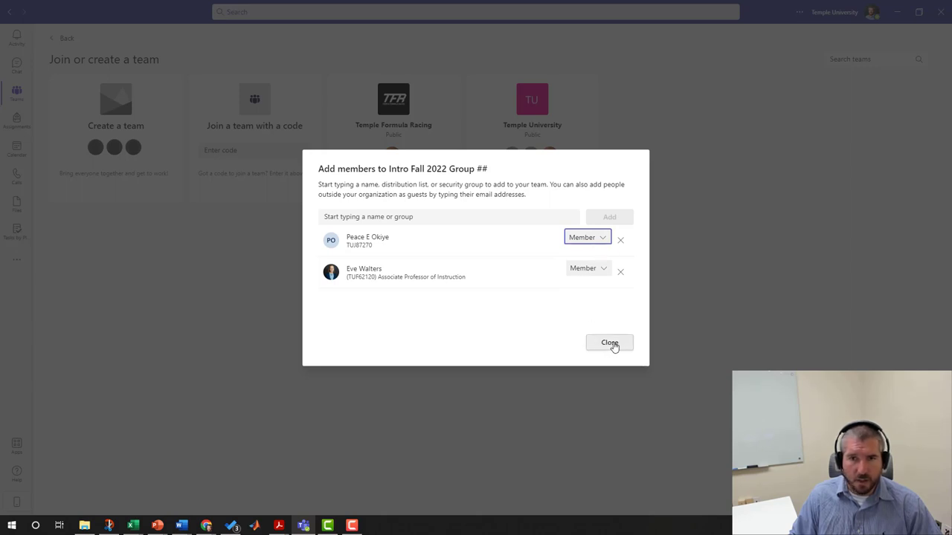
Close the Add members dialog and go to the General channel's Files tab.
{"action": "left_click", "coordinate": [609, 343]}
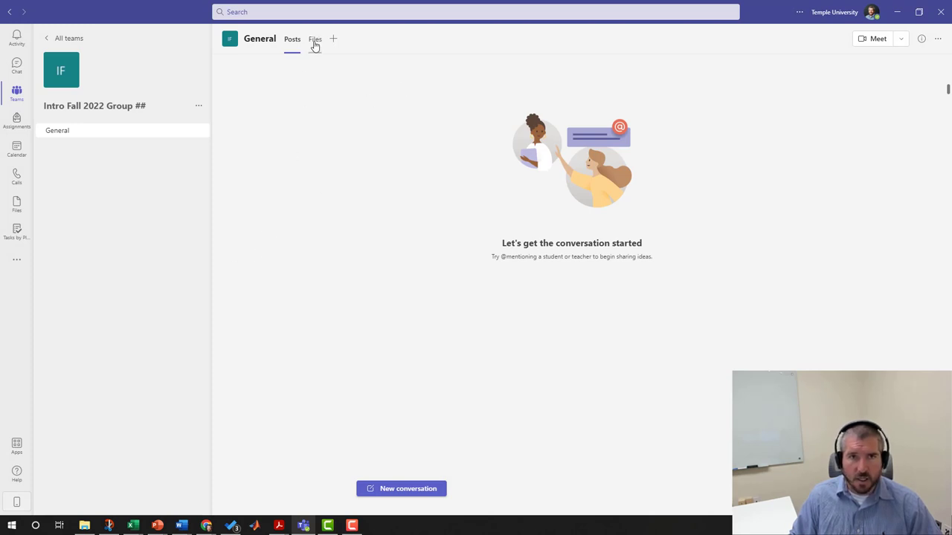
{"action": "mouse_move", "coordinate": [315, 39]}
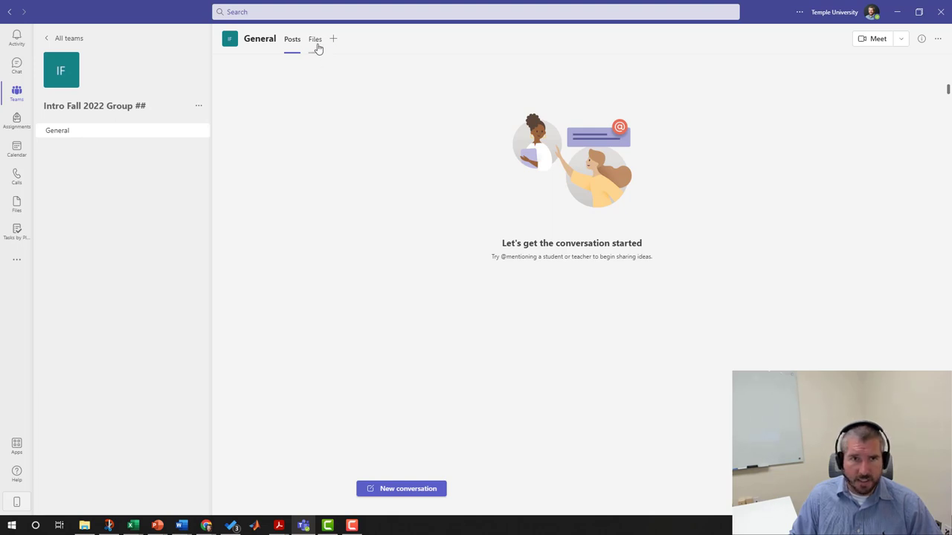
{"action": "mouse_move", "coordinate": [315, 39]}
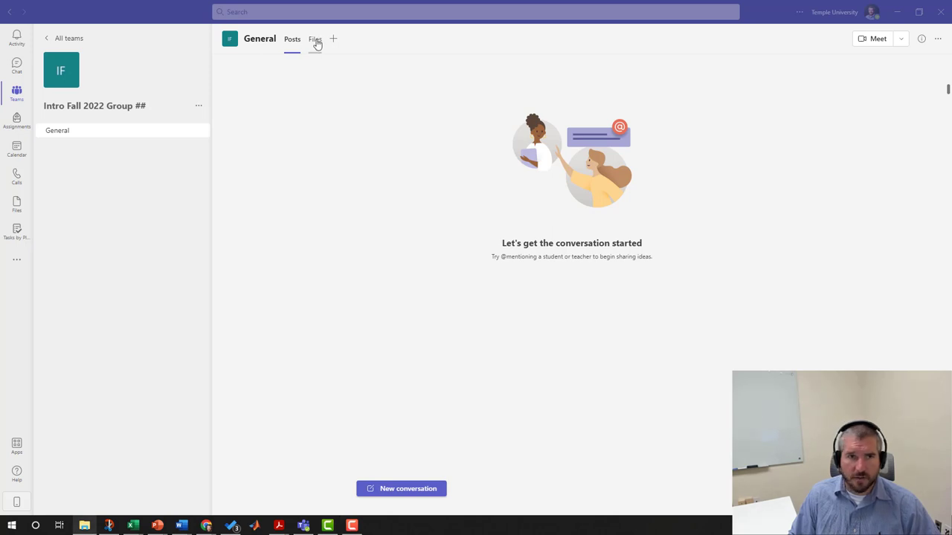
{"action": "left_click", "coordinate": [315, 39]}
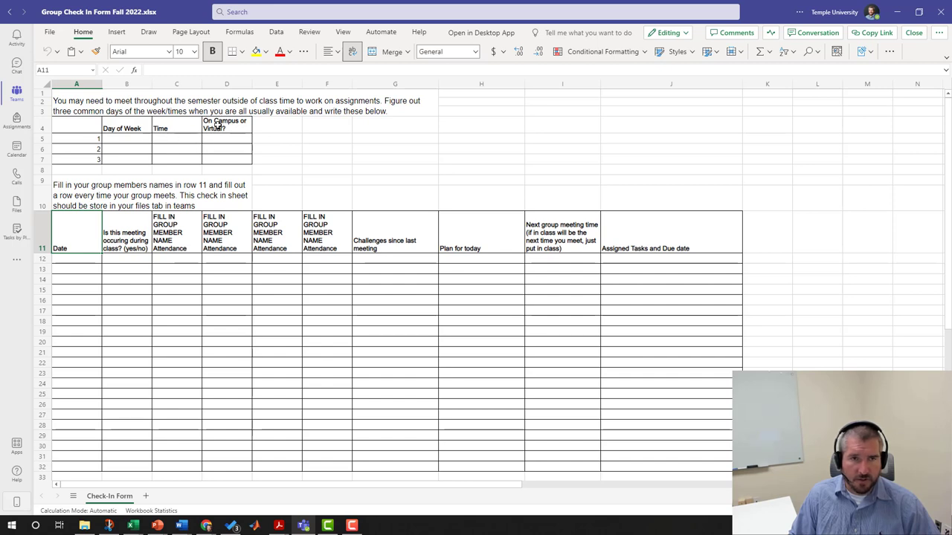
{"action": "mouse_move", "coordinate": [212, 142]}
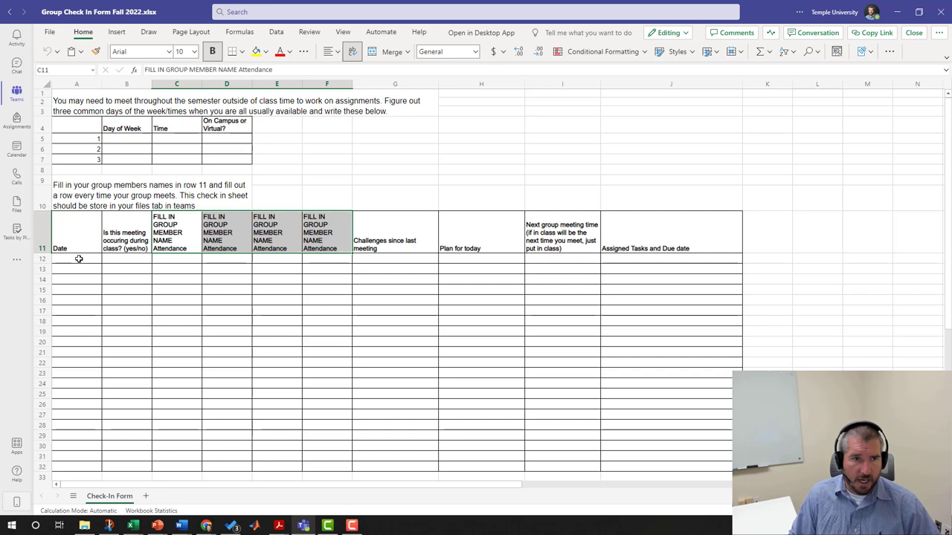
Review the Group Check In Form Fall 2022 workbook's meeting log, then close it.
{"action": "left_click", "coordinate": [76, 258]}
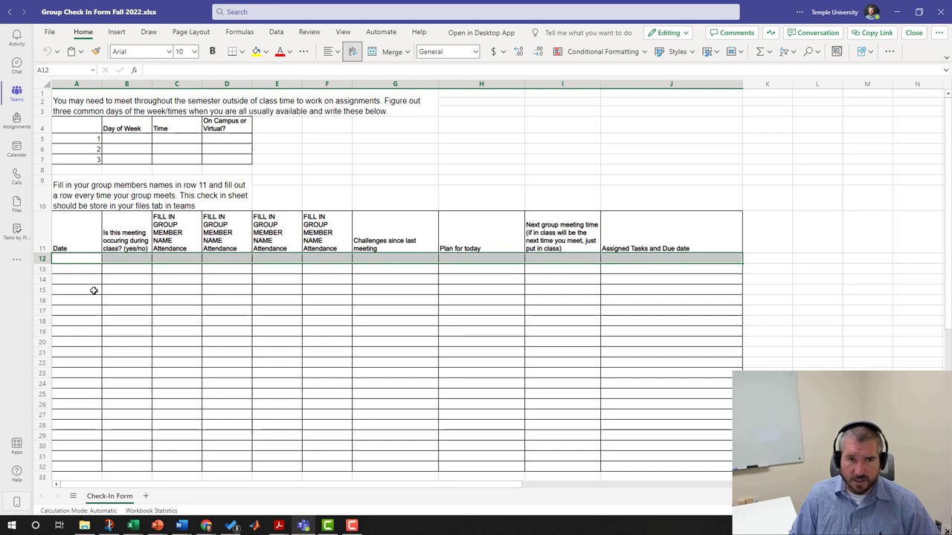
{"action": "mouse_move", "coordinate": [483, 272]}
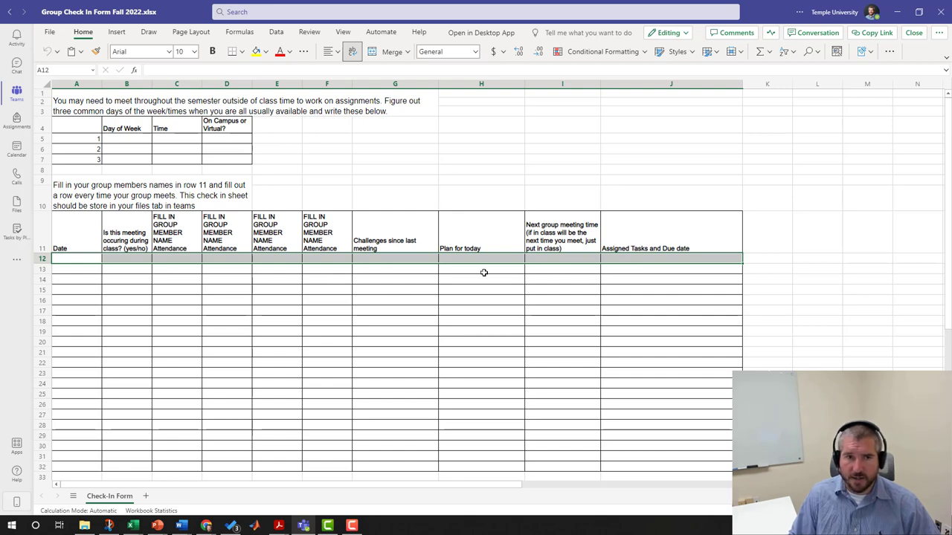
{"action": "mouse_move", "coordinate": [227, 304]}
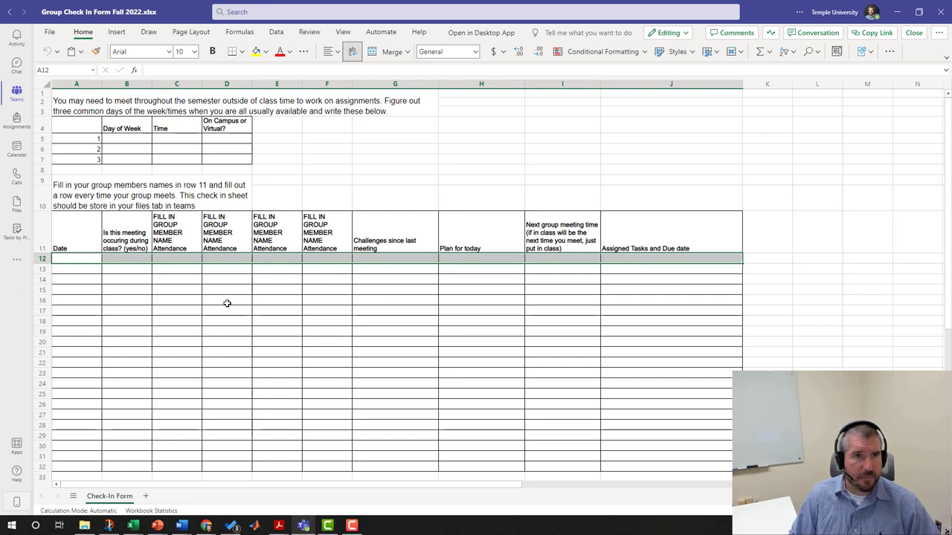
{"action": "left_click", "coordinate": [10, 11]}
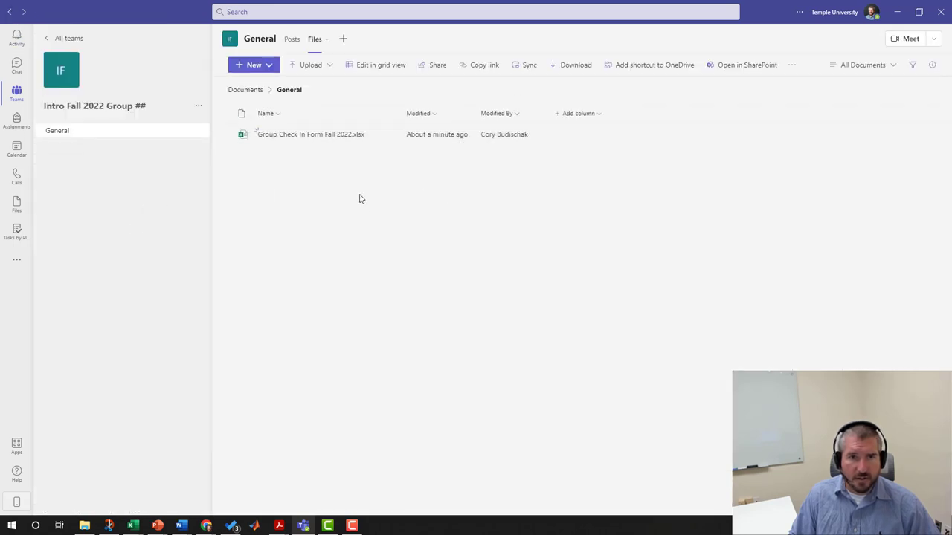
Post 'This is a message where no one will get a notification.' in General.
{"action": "left_click", "coordinate": [292, 39]}
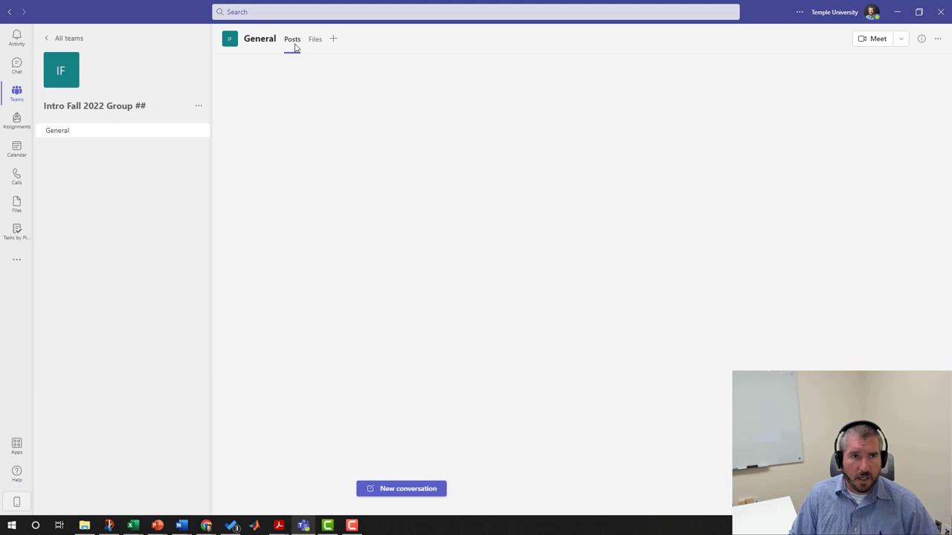
{"action": "left_click", "coordinate": [401, 488]}
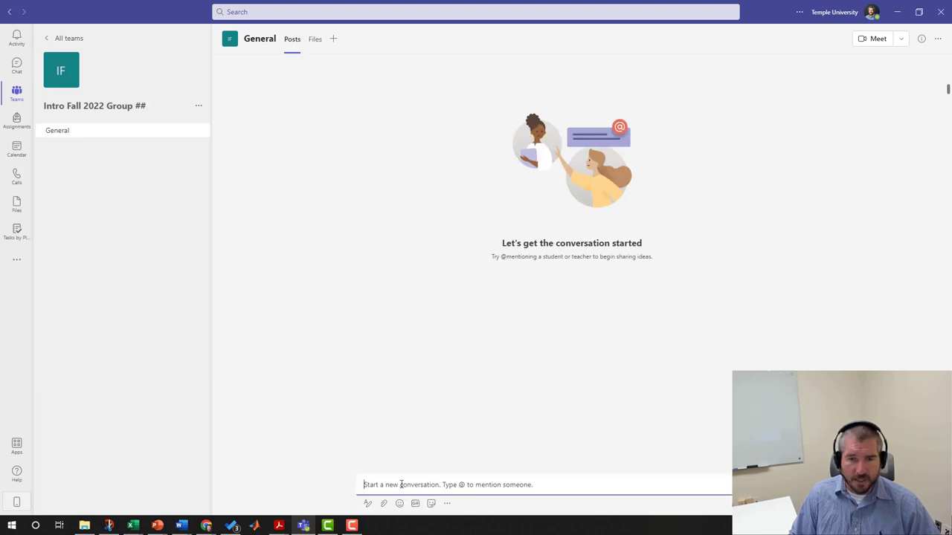
{"action": "mouse_move", "coordinate": [482, 399]}
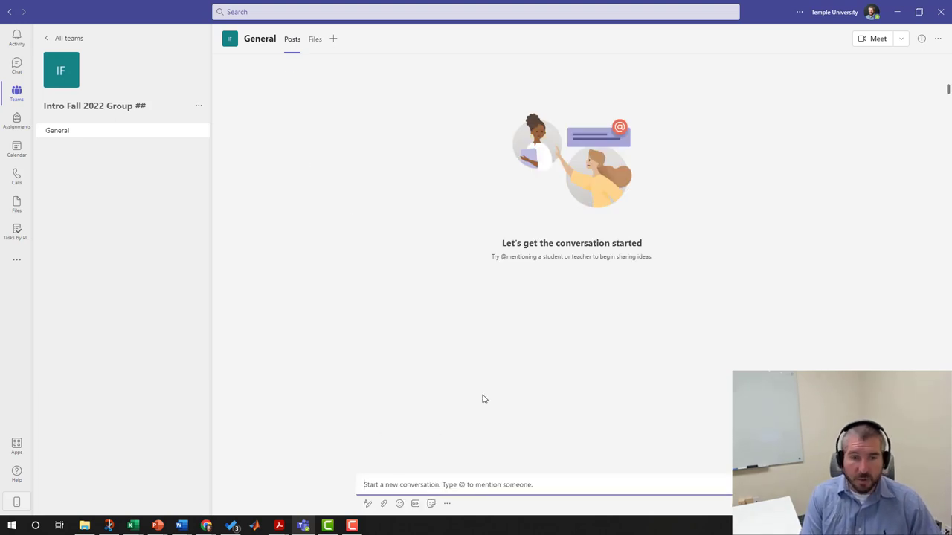
{"action": "type", "text": "Let"}
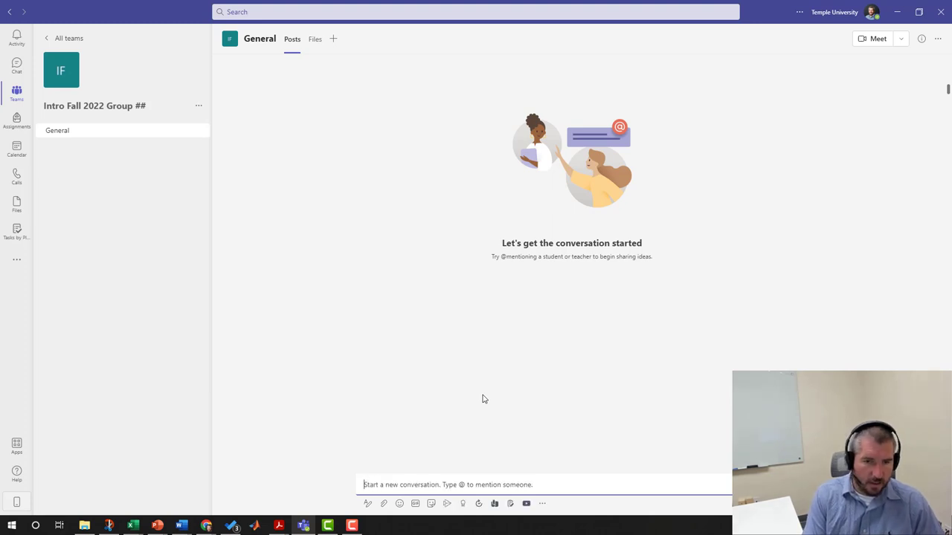
{"action": "type", "text": "This is a message where no one"}
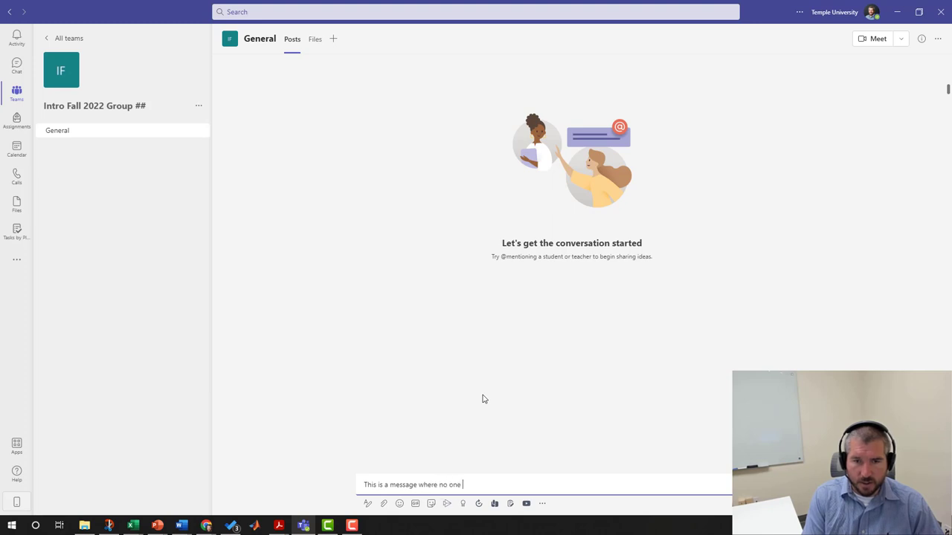
{"action": "type", "text": "will get a notic"}
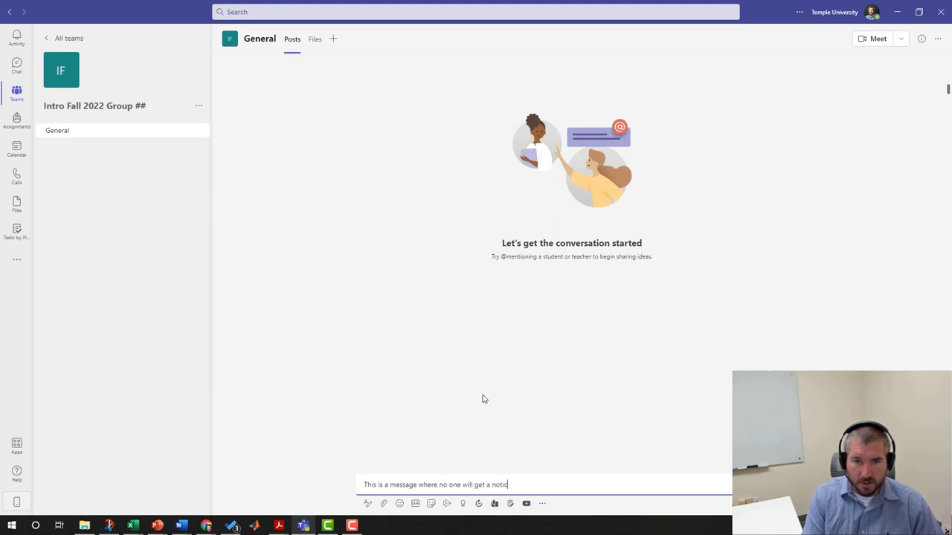
{"action": "type", "text": "fication."}
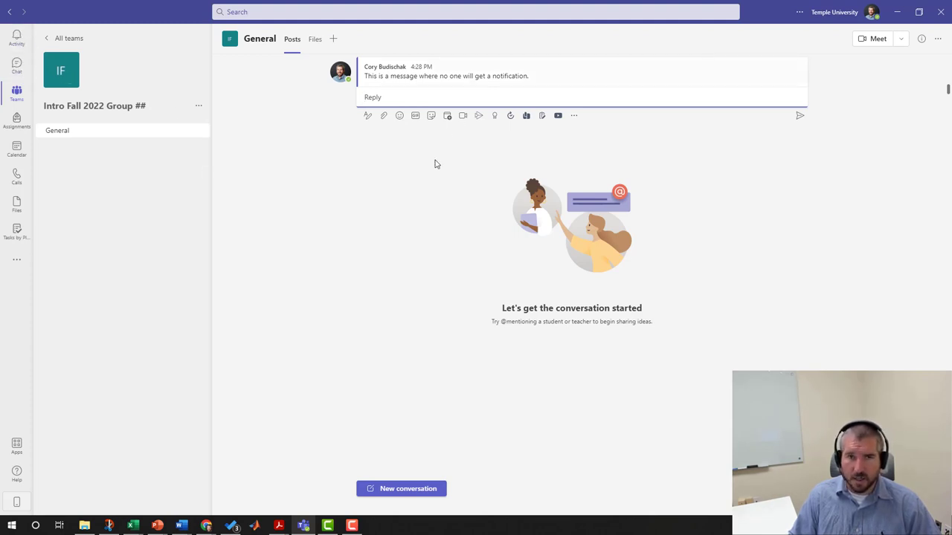
{"action": "left_click", "coordinate": [402, 489]}
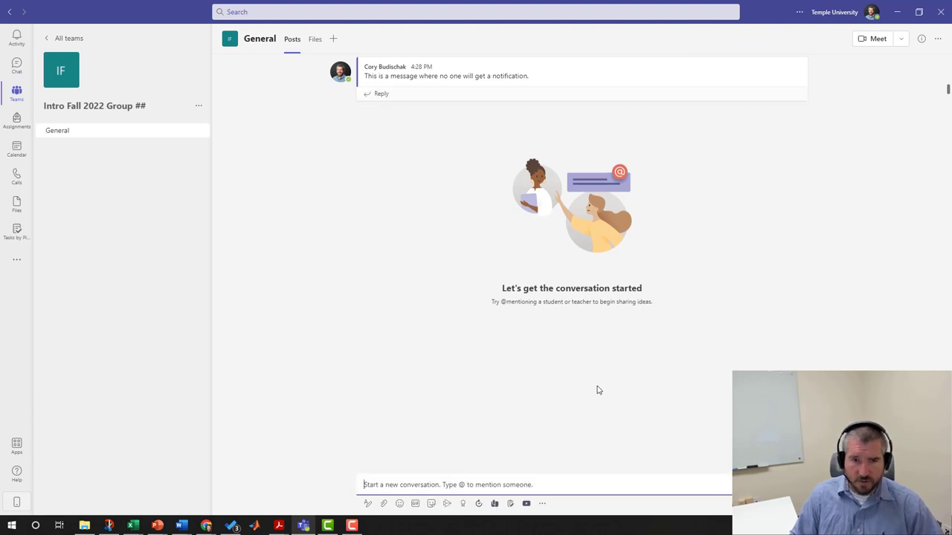
{"action": "type", "text": "@"}
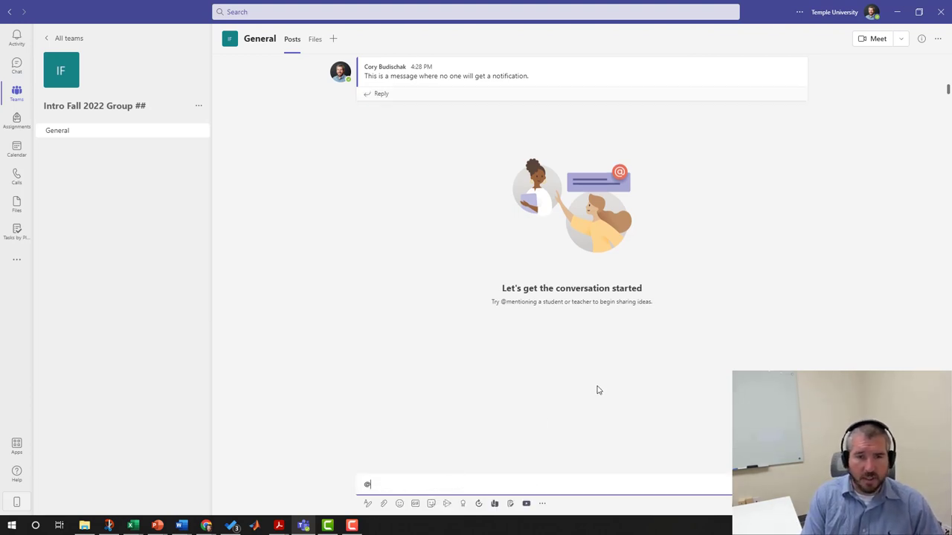
{"action": "type", "text": "Intro"}
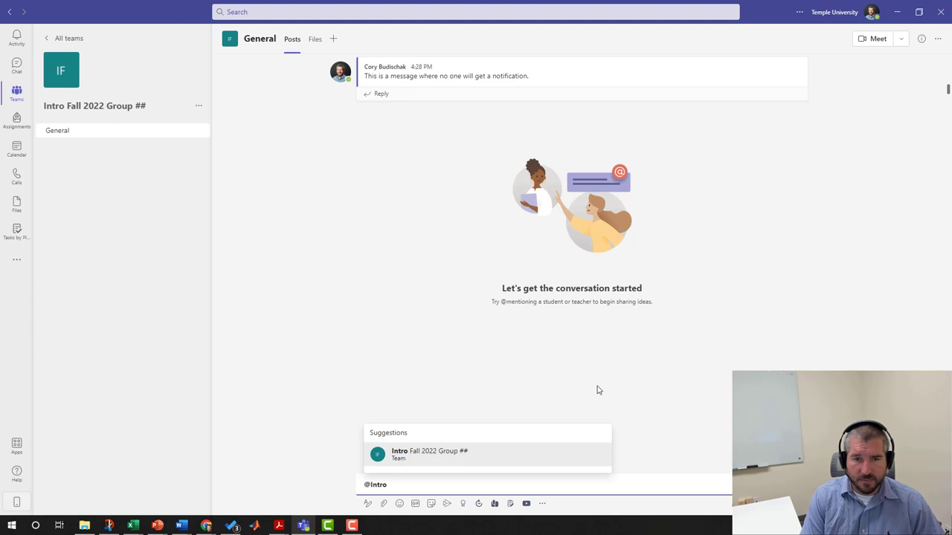
{"action": "left_click", "coordinate": [429, 455]}
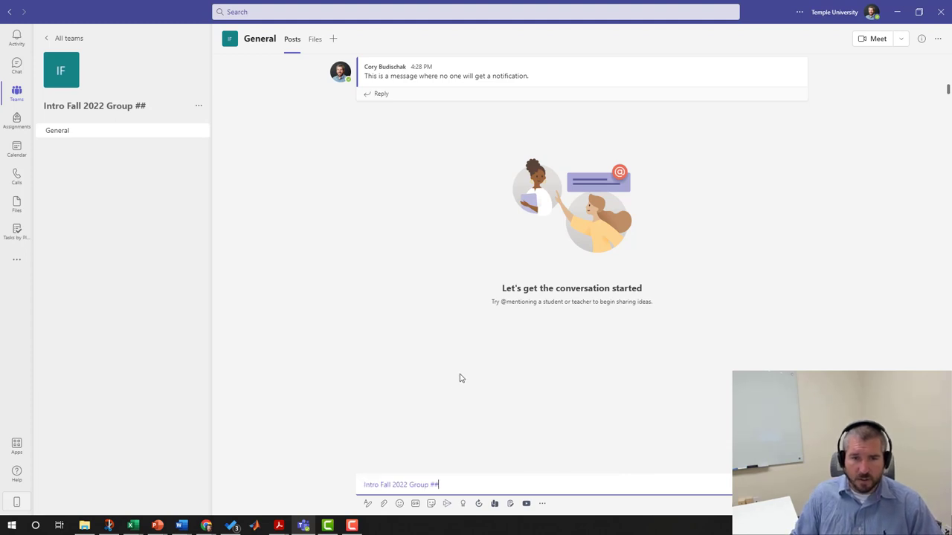
{"action": "type", "text": "."}
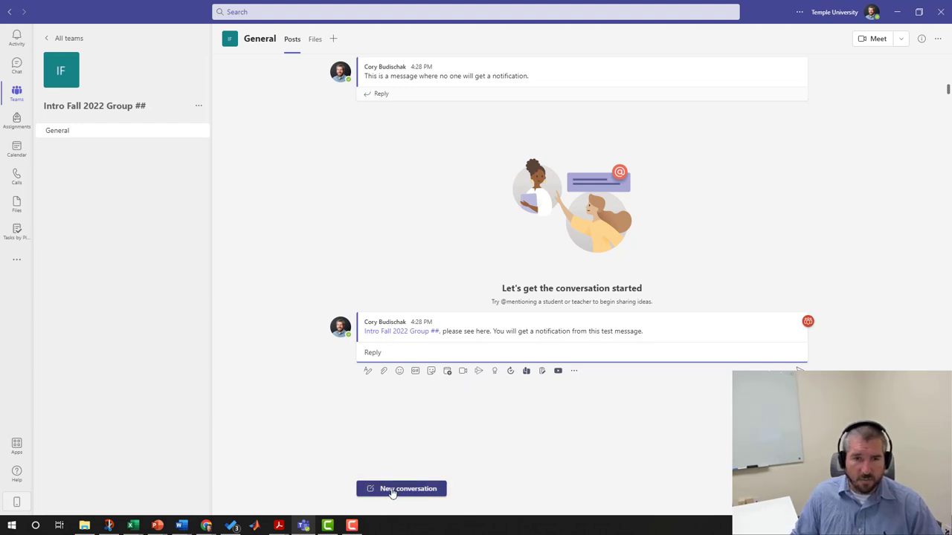
{"action": "left_click", "coordinate": [402, 489]}
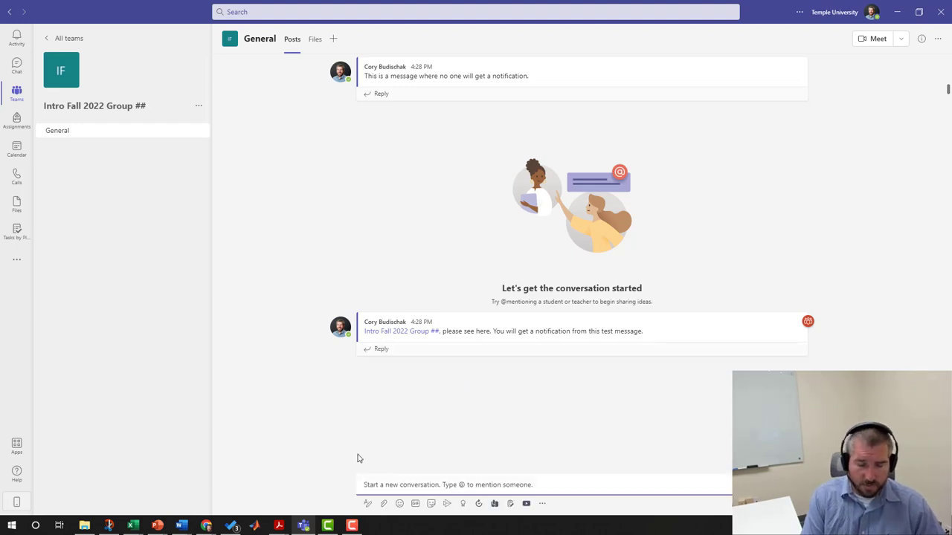
{"action": "type", "text": "@Peace"}
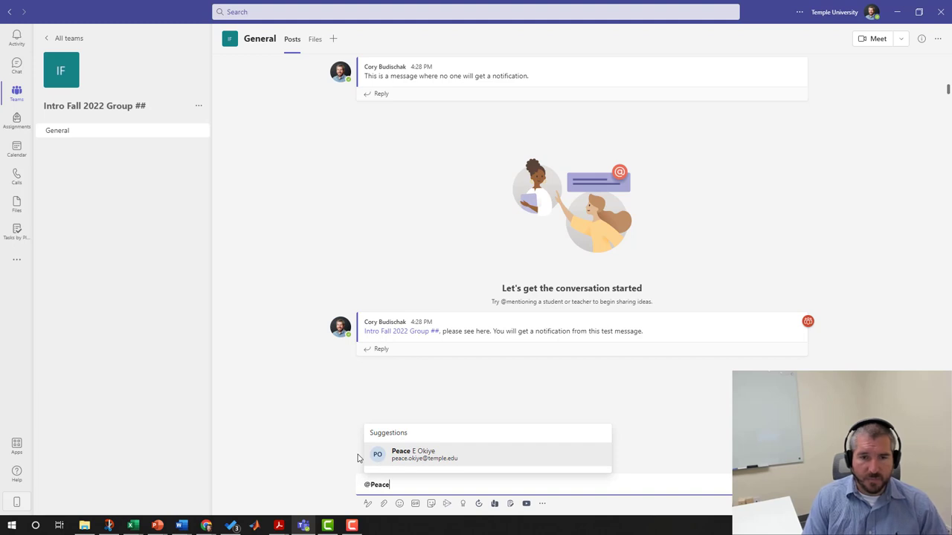
{"action": "left_click", "coordinate": [414, 455]}
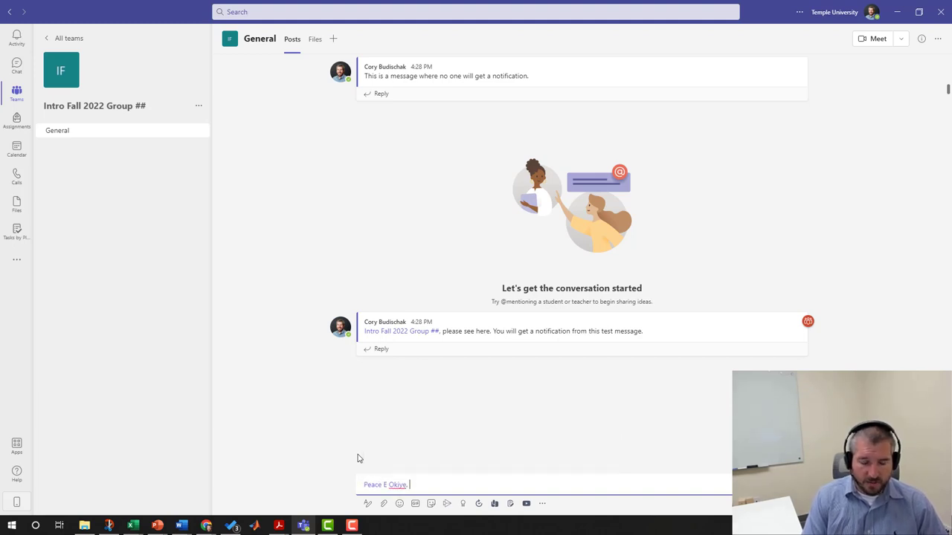
{"action": "type", "text": "this is a test message that I am using for a video so dis"}
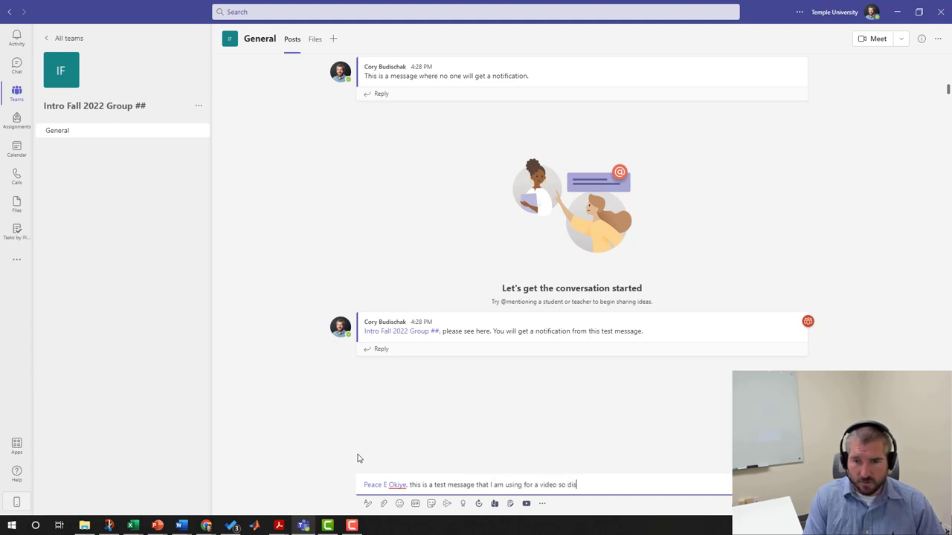
{"action": "type", "text": "regard the"}
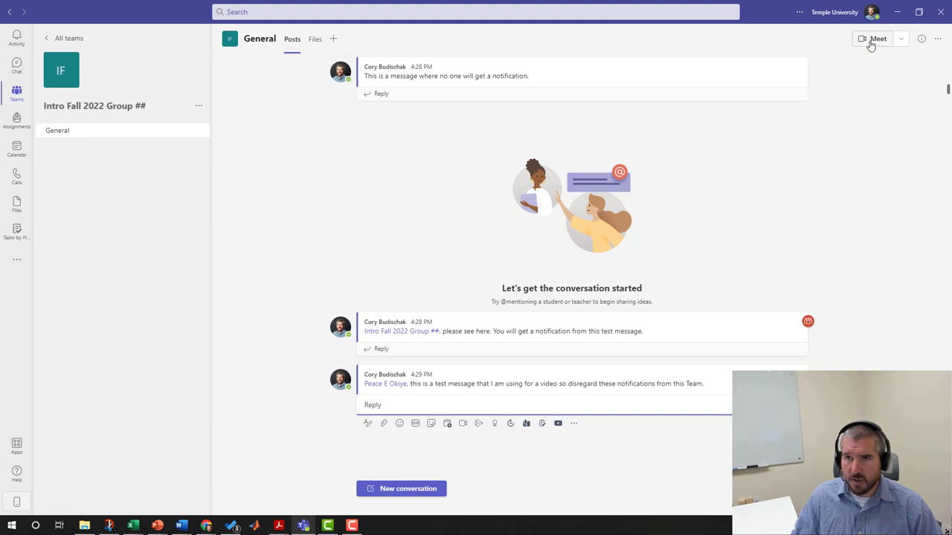
{"action": "mouse_move", "coordinate": [878, 38]}
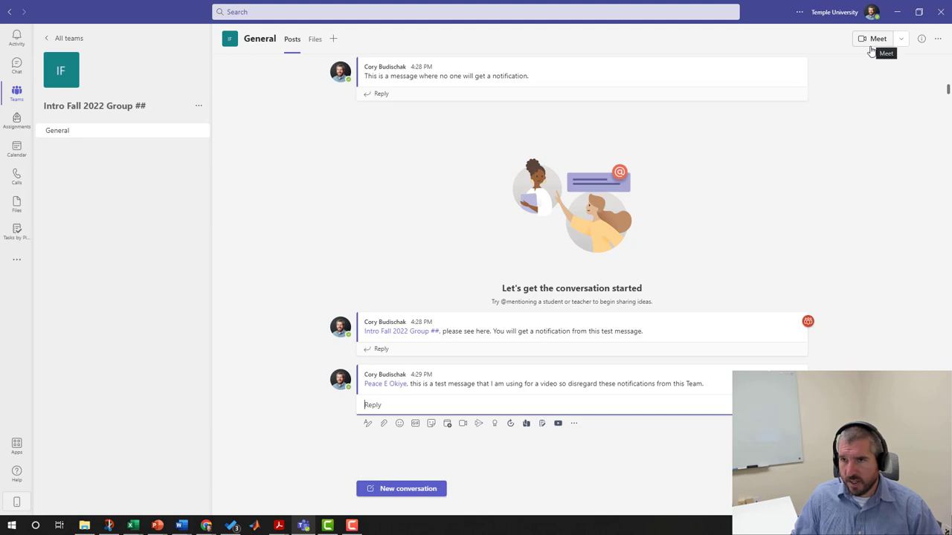
{"action": "left_click", "coordinate": [901, 37]}
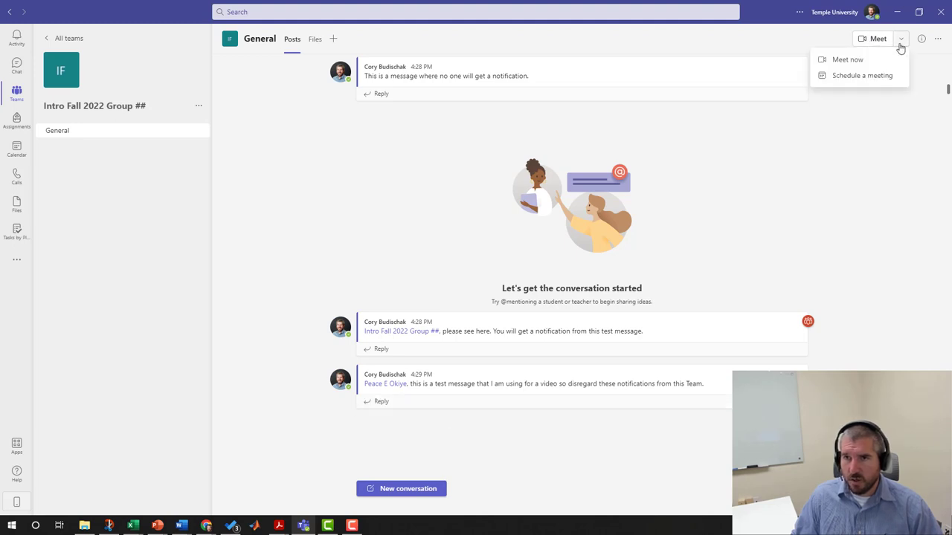
{"action": "mouse_move", "coordinate": [861, 75]}
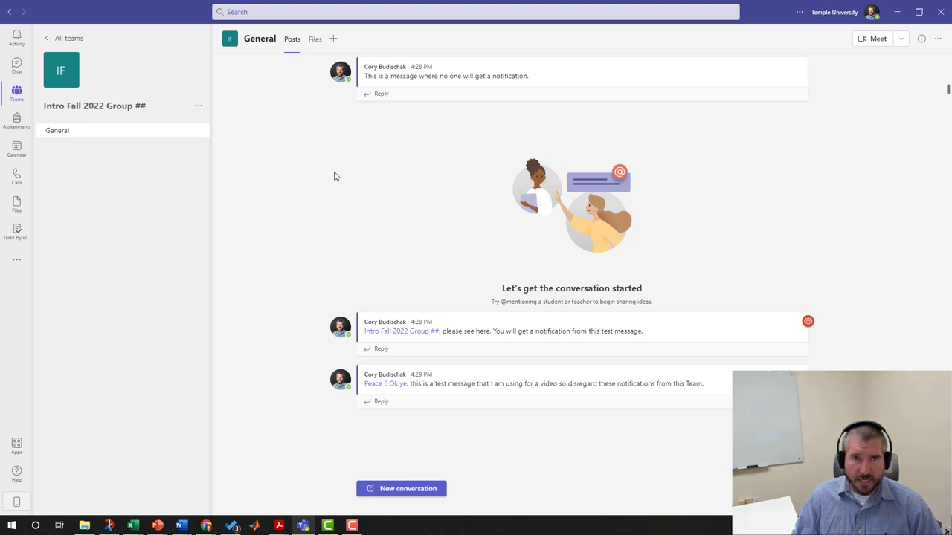
{"action": "mouse_move", "coordinate": [456, 128]}
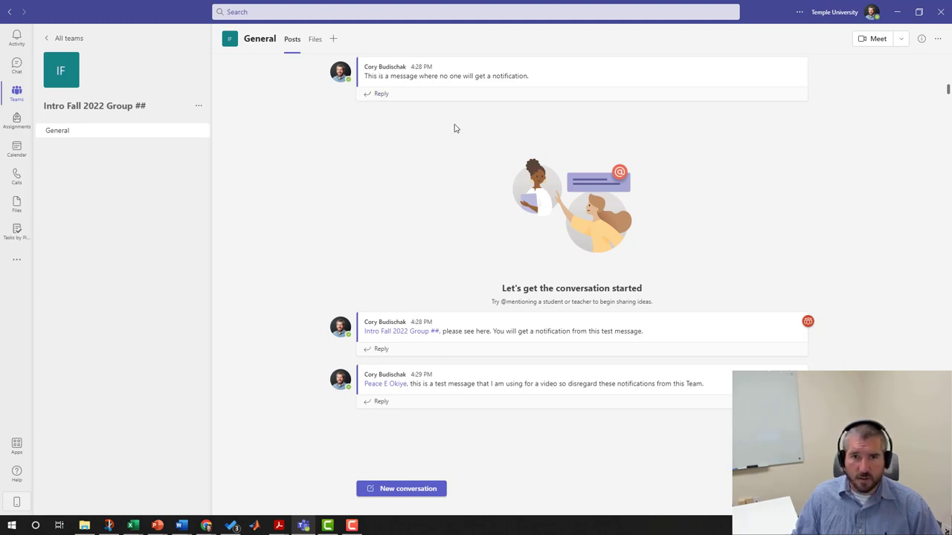
{"action": "mouse_move", "coordinate": [323, 167]}
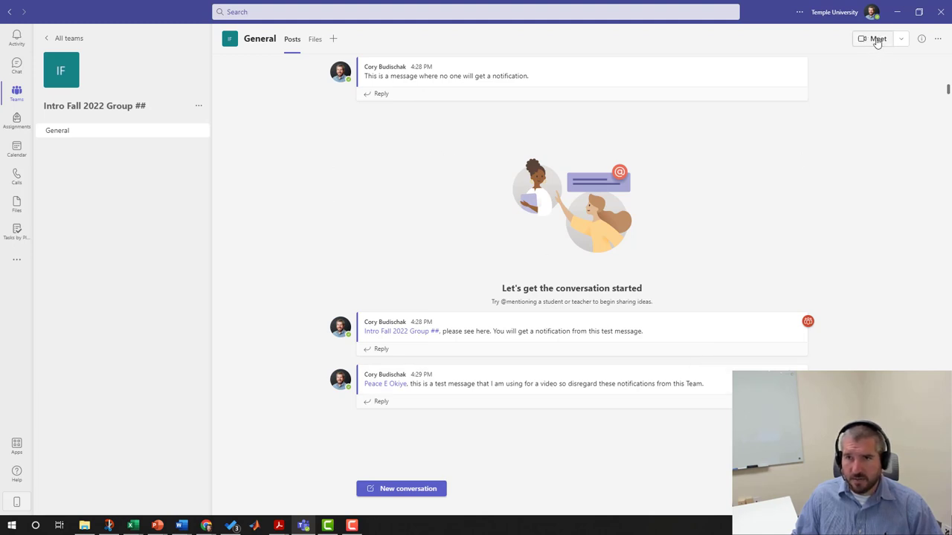
{"action": "mouse_move", "coordinate": [315, 39]}
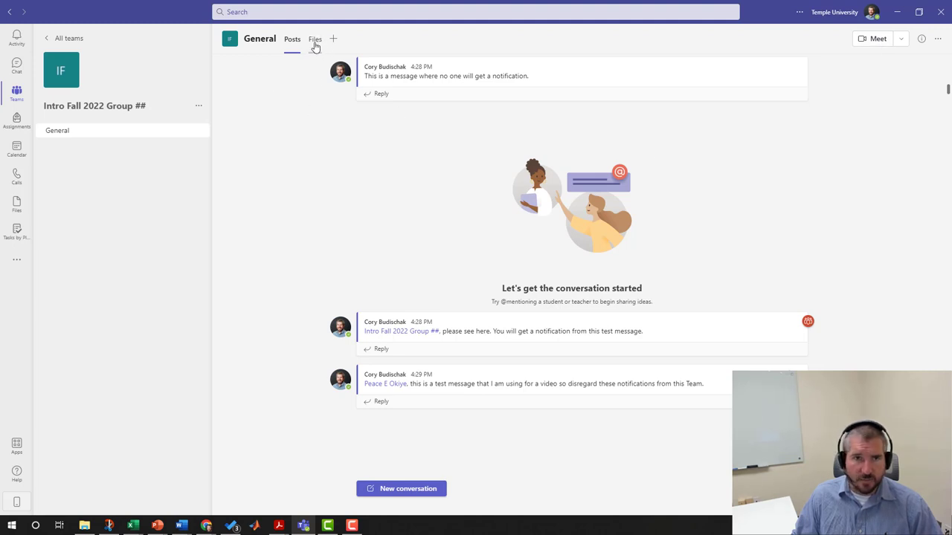
Sync the General channel's files to this computer and close the 'We're syncing your files' notice.
{"action": "left_click", "coordinate": [314, 39]}
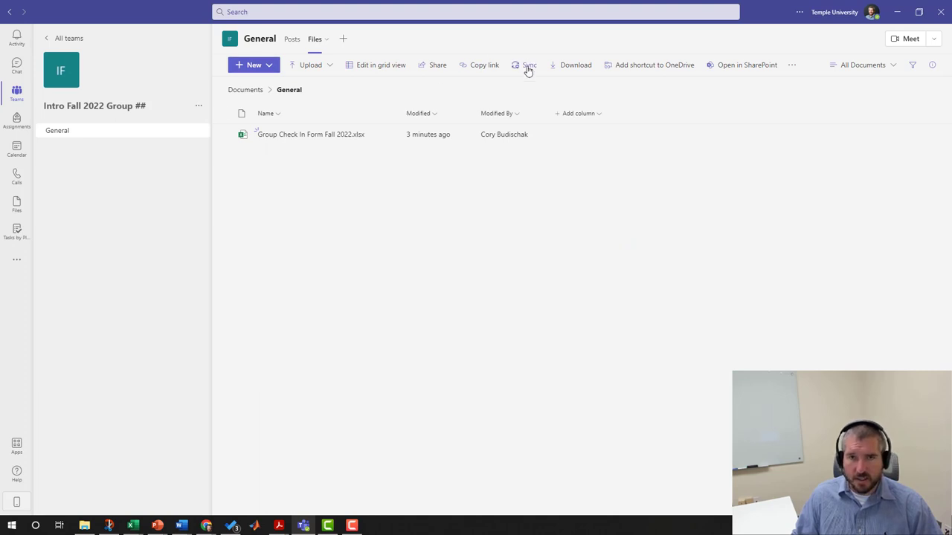
{"action": "left_click", "coordinate": [529, 64]}
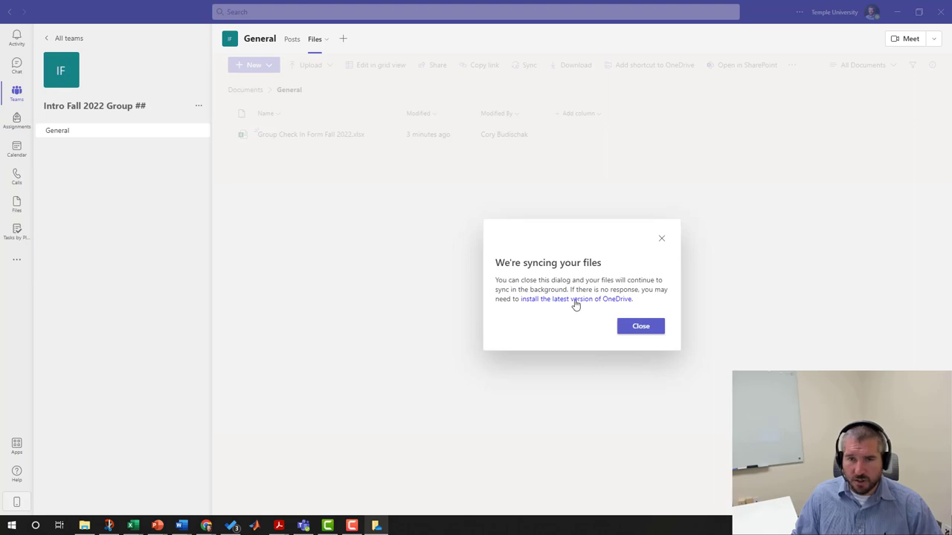
{"action": "mouse_move", "coordinate": [580, 309]}
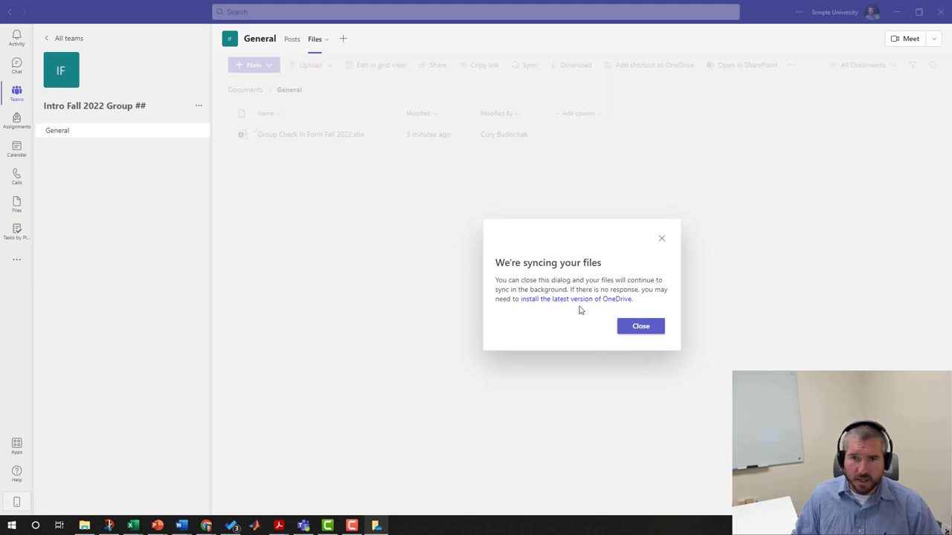
{"action": "mouse_move", "coordinate": [289, 135]}
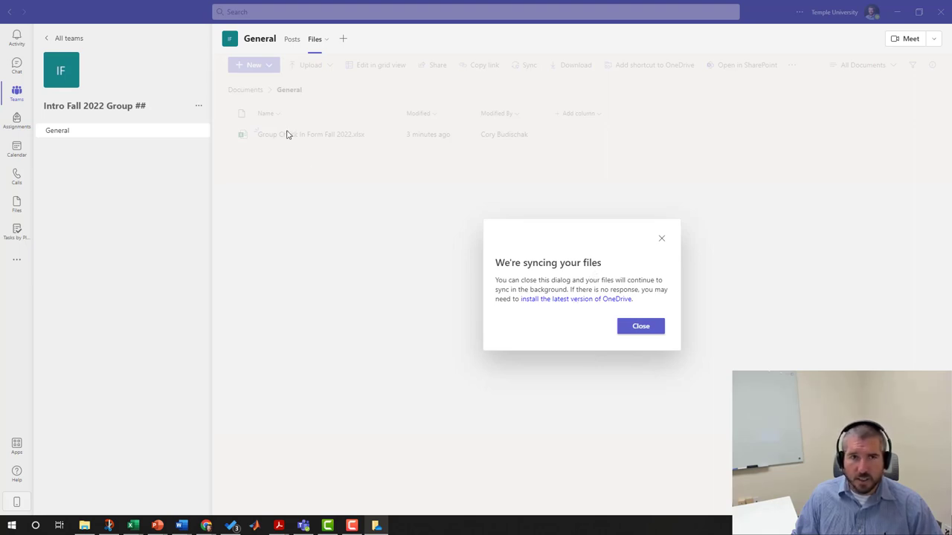
{"action": "mouse_move", "coordinate": [623, 317]}
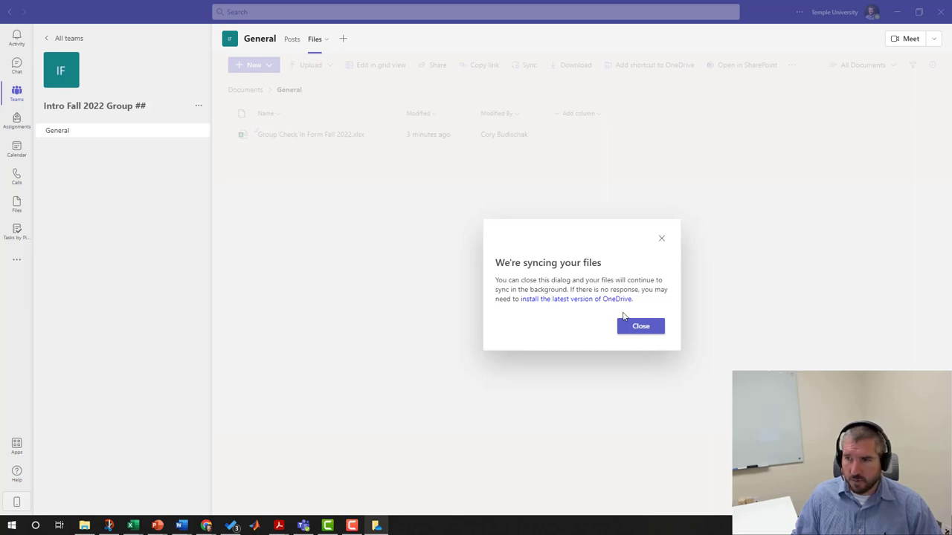
{"action": "mouse_move", "coordinate": [579, 331]}
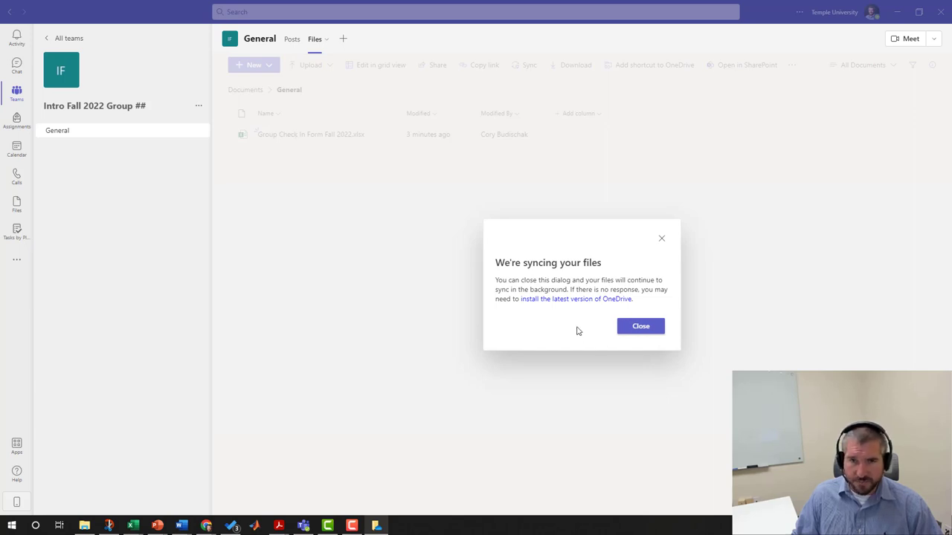
{"action": "left_click", "coordinate": [640, 325]}
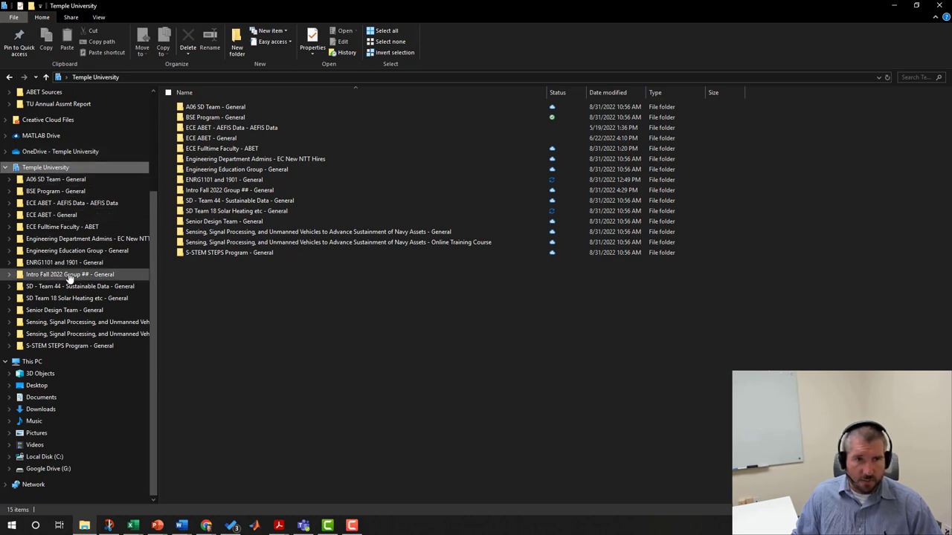
Open the 'Intro Fall 2022 Group ## - General' folder and select Group Check In Form Fall 2022.
{"action": "double_click", "coordinate": [70, 275]}
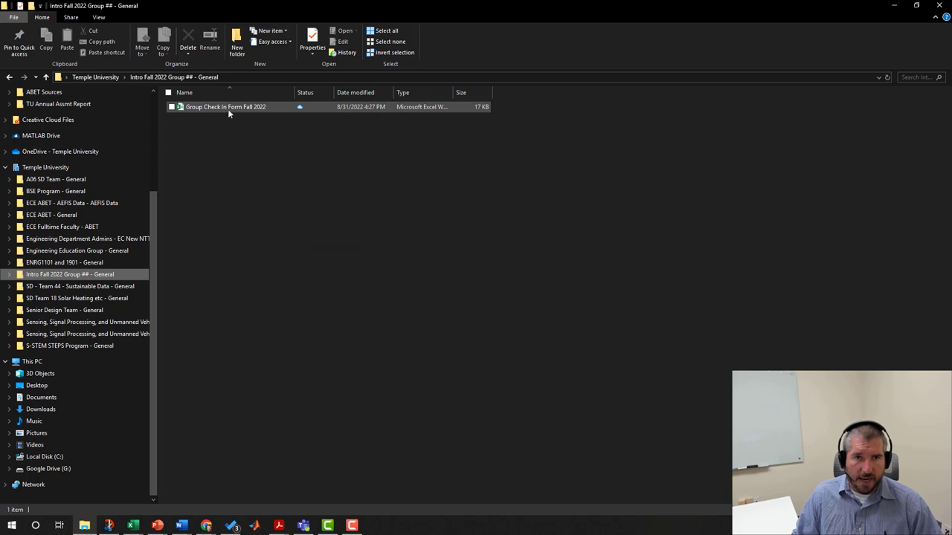
{"action": "mouse_move", "coordinate": [243, 106]}
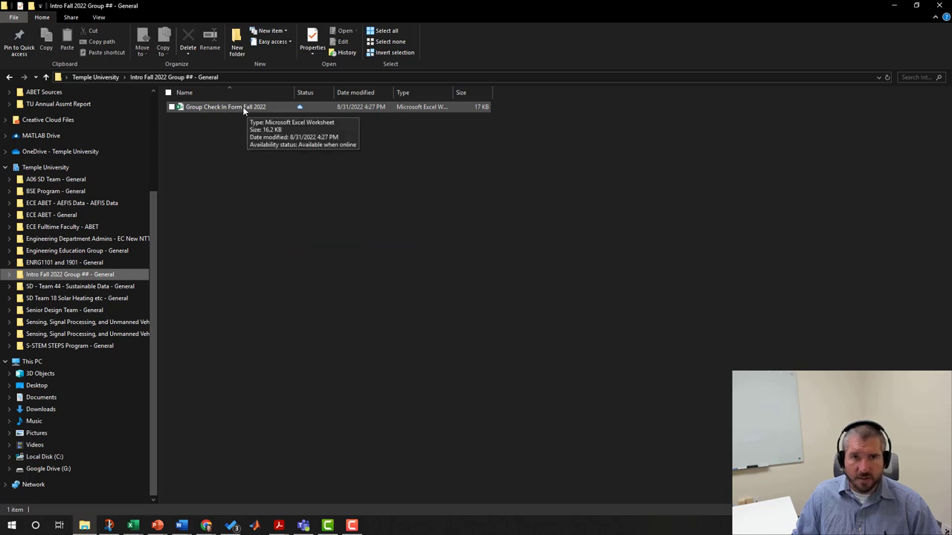
{"action": "mouse_move", "coordinate": [225, 111]}
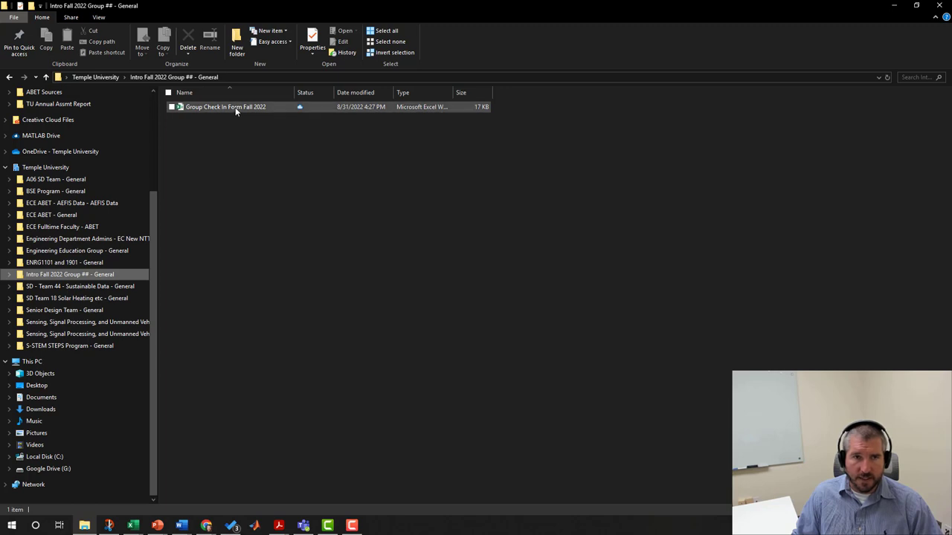
{"action": "left_click", "coordinate": [225, 107]}
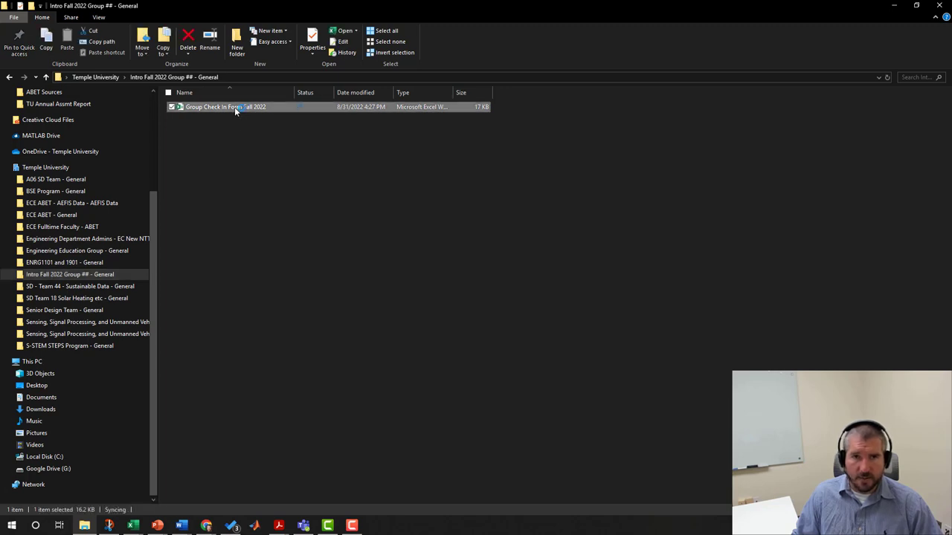